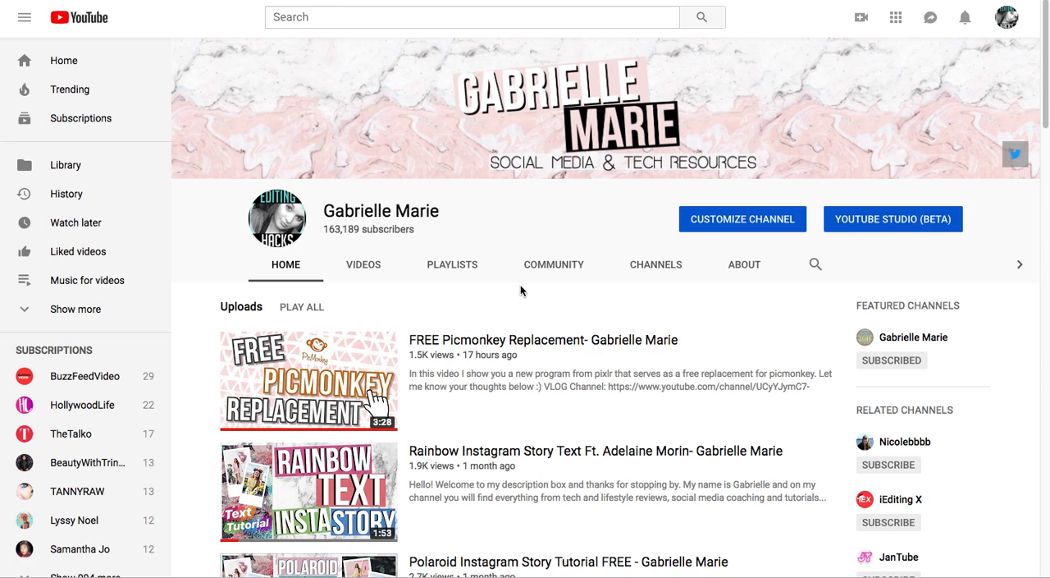
mouse_move(589, 243)
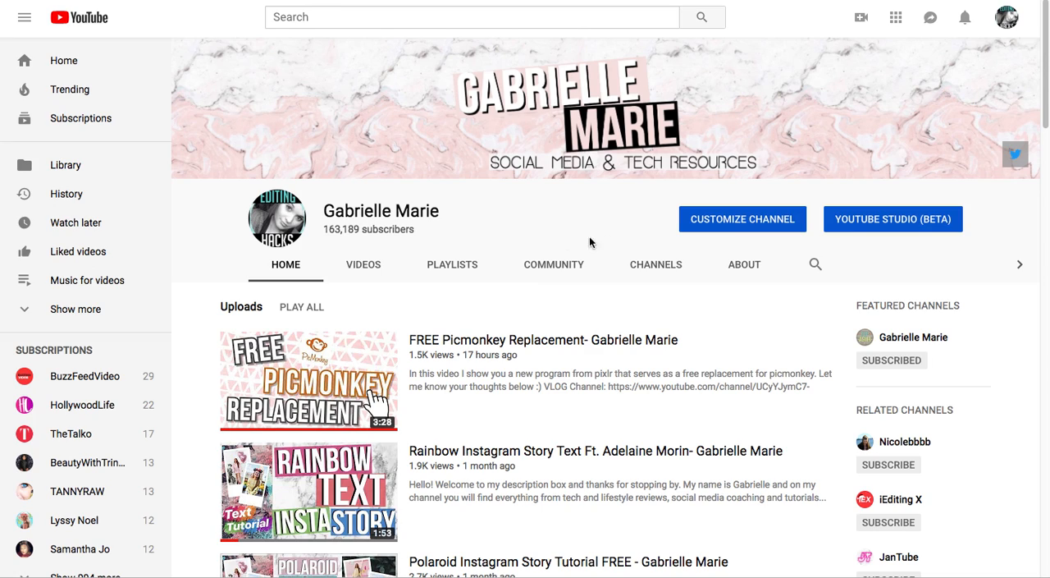
mouse_move(649, 245)
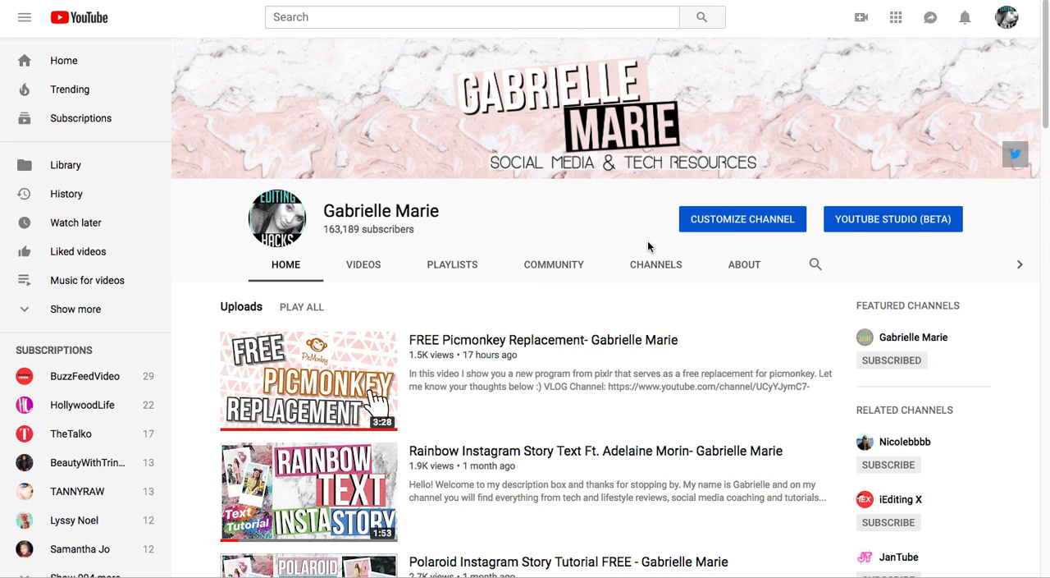
mouse_move(649, 248)
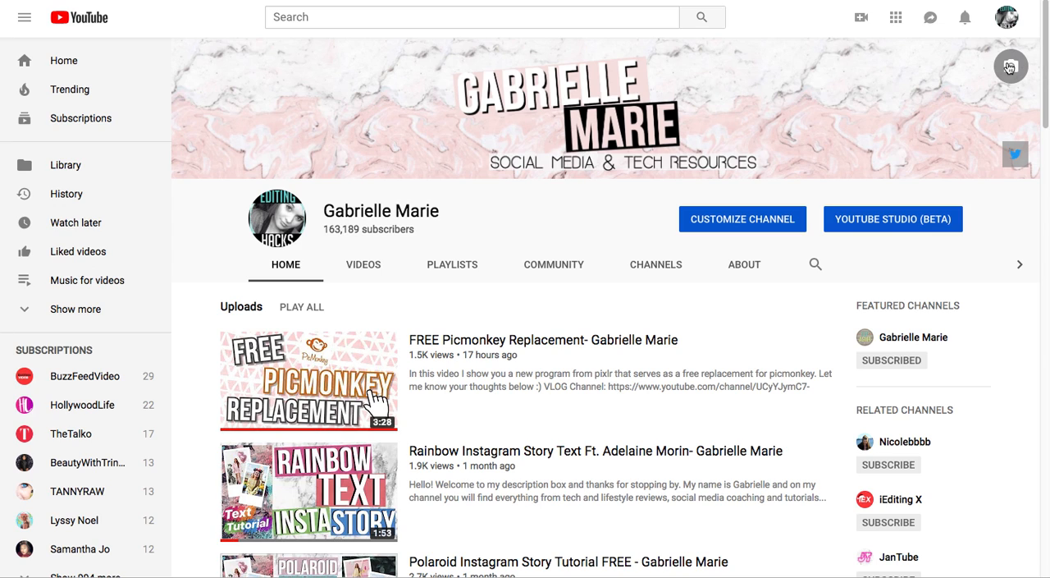
Step: Open the channel art upload dialog from the banner's camera edit icon
left_click(1010, 66)
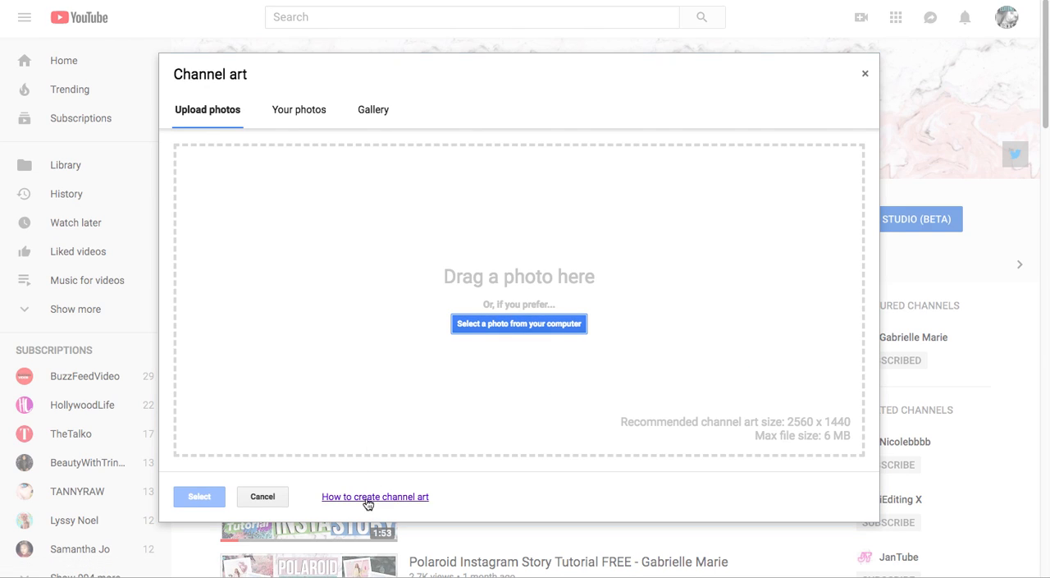
Step: Open 'How to create channel art' and expand 'Get images' and 'Image size & file guidelines'
left_click(375, 496)
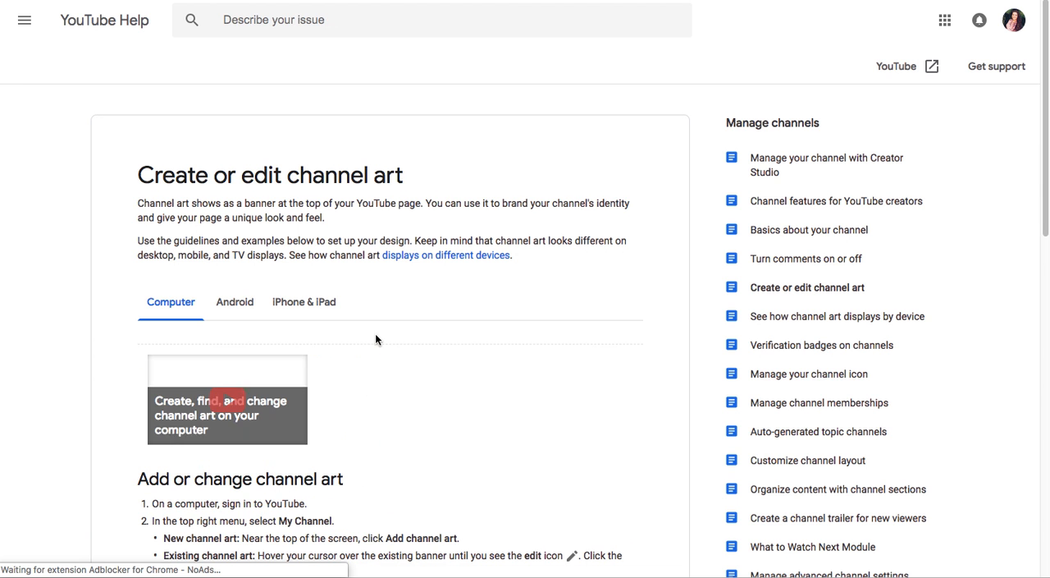
scroll("down", 3)
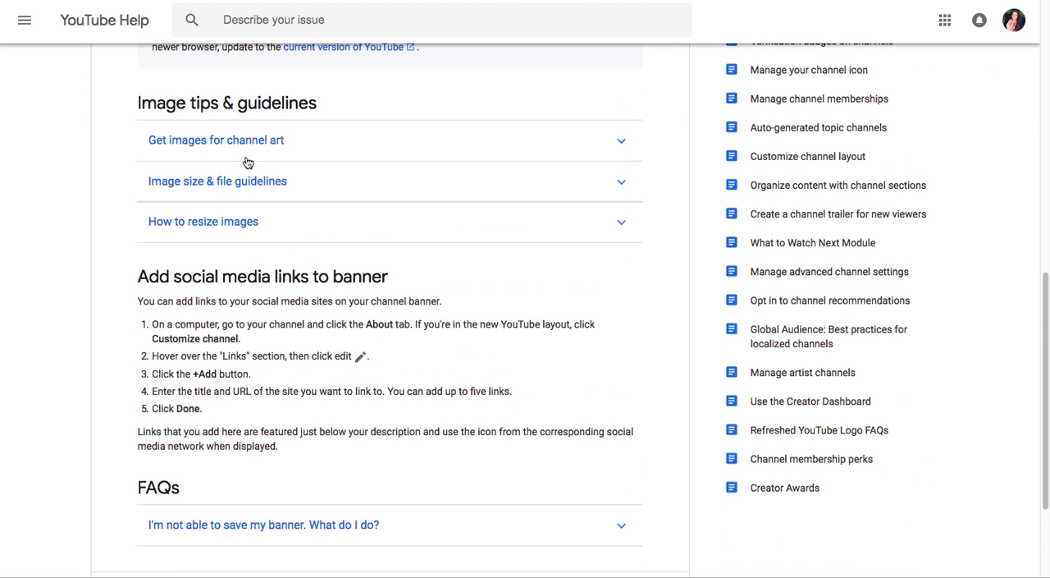
left_click(216, 139)
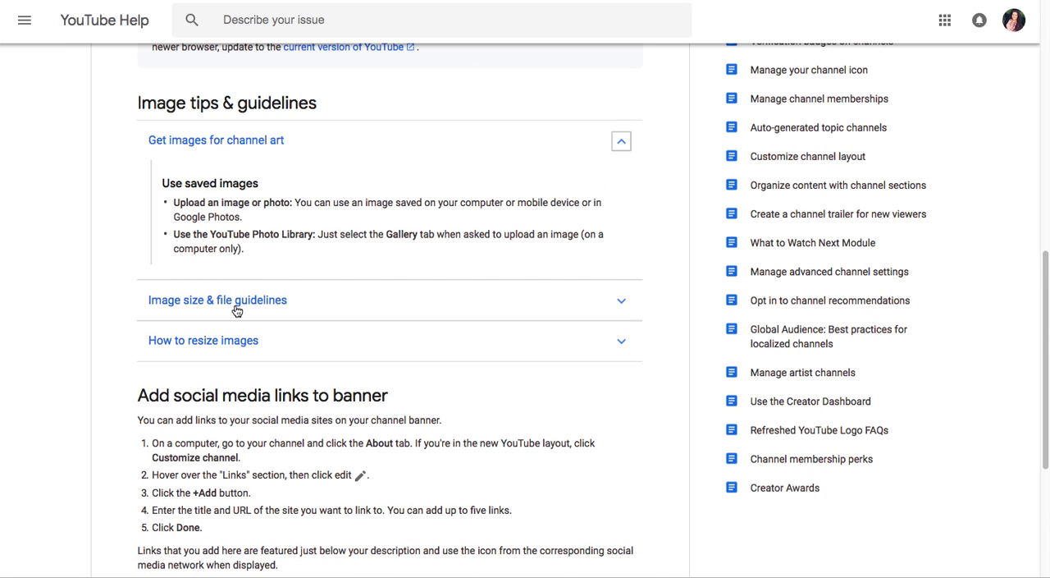
left_click(217, 299)
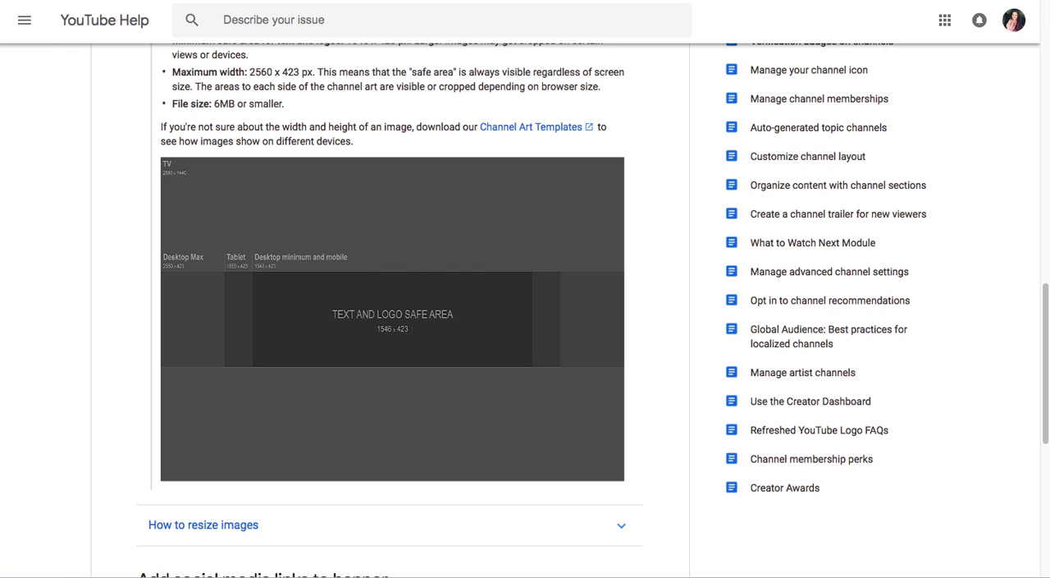
mouse_move(369, 260)
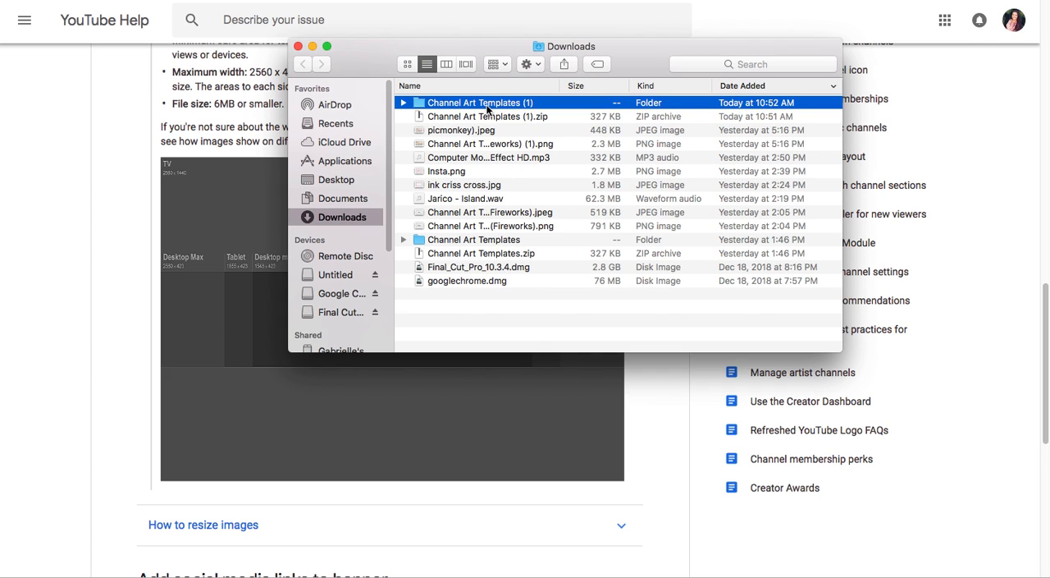
Step: Move the Fireworks PNG out of Channel Art Templates (1), keeping only the Photoshop template
double_click(480, 102)
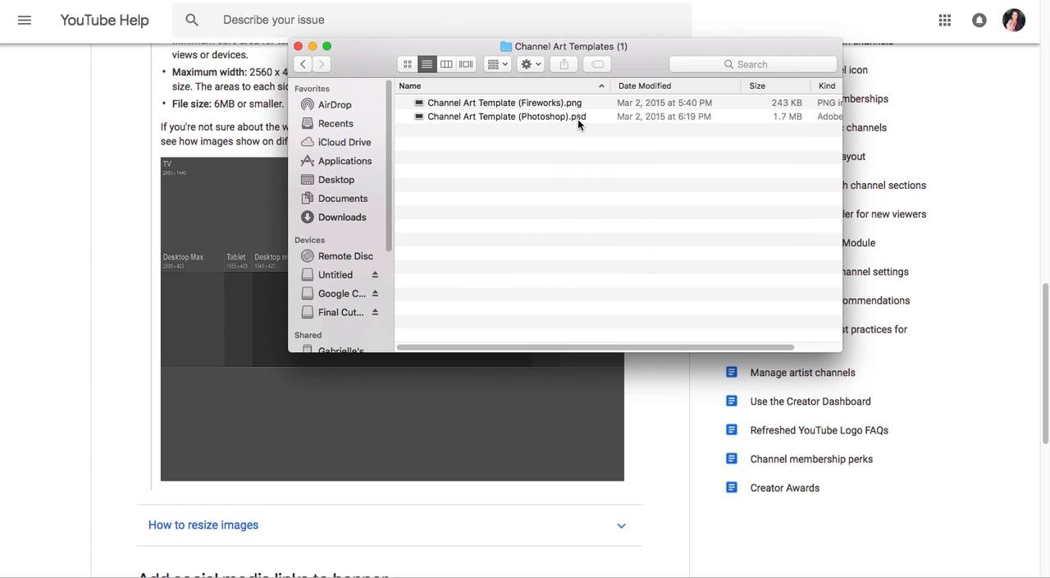
mouse_move(578, 107)
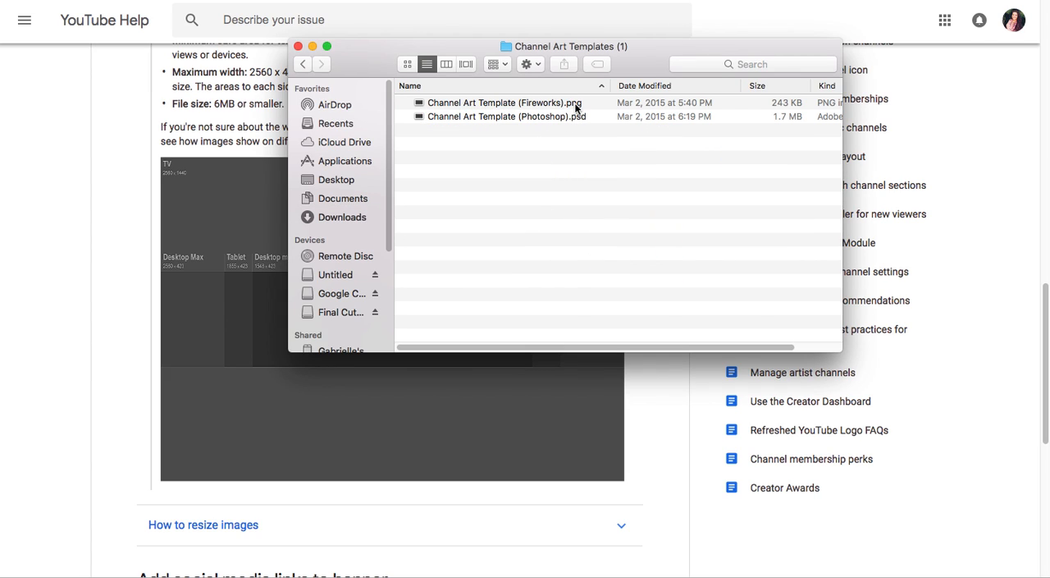
left_click(505, 102)
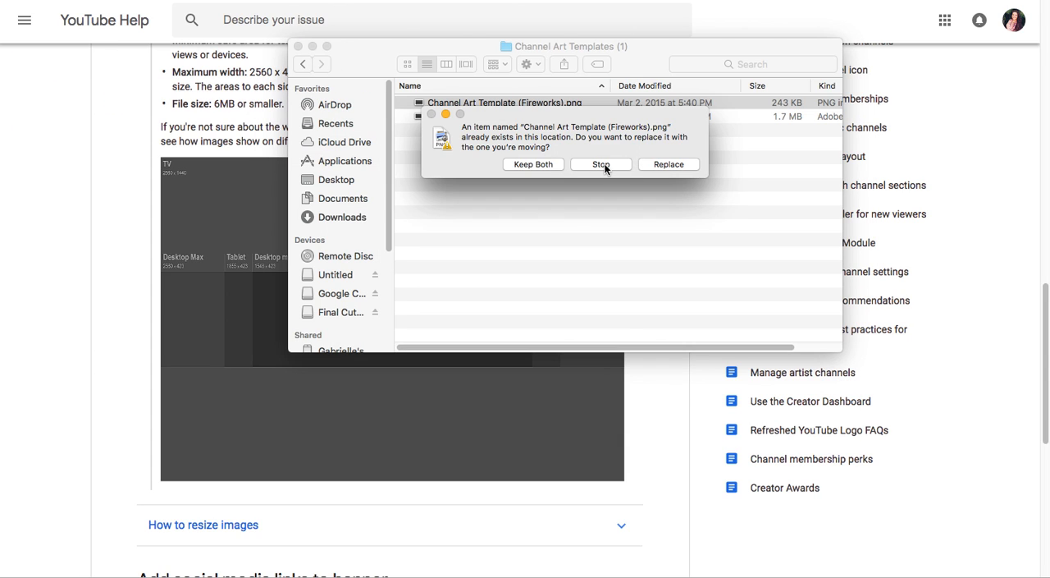
left_click(600, 164)
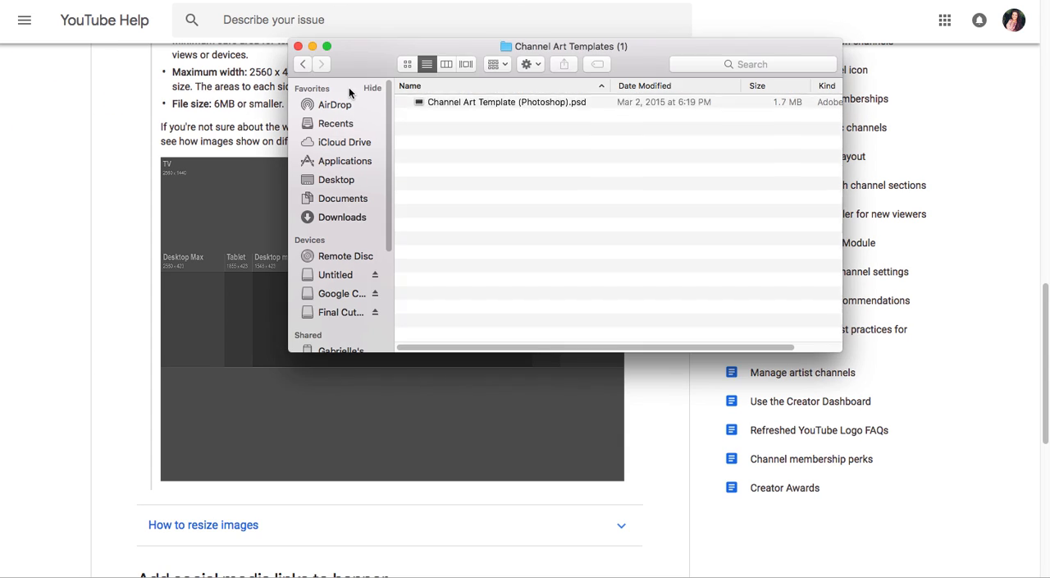
left_click(299, 47)
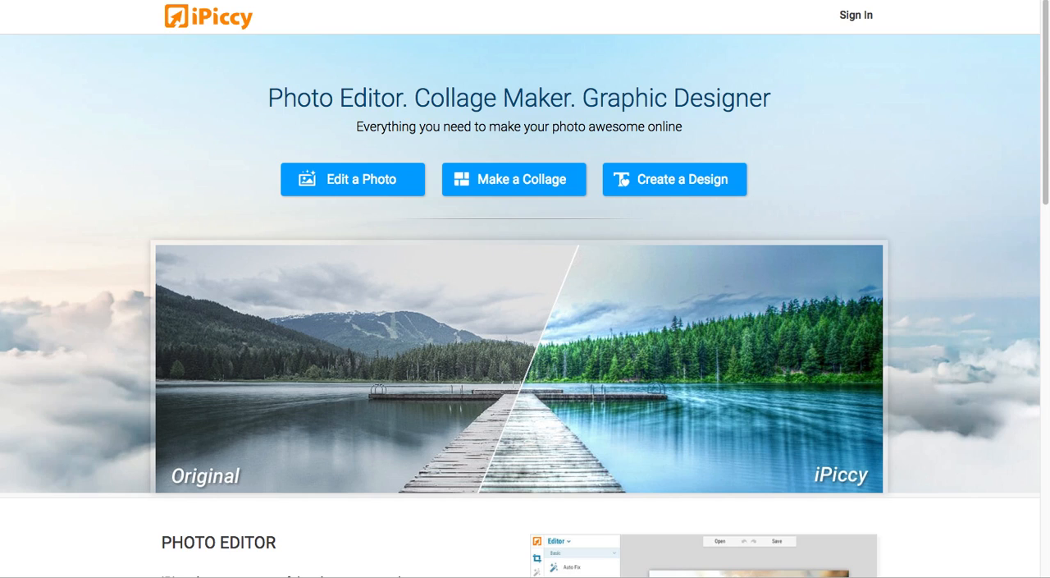
mouse_move(974, 69)
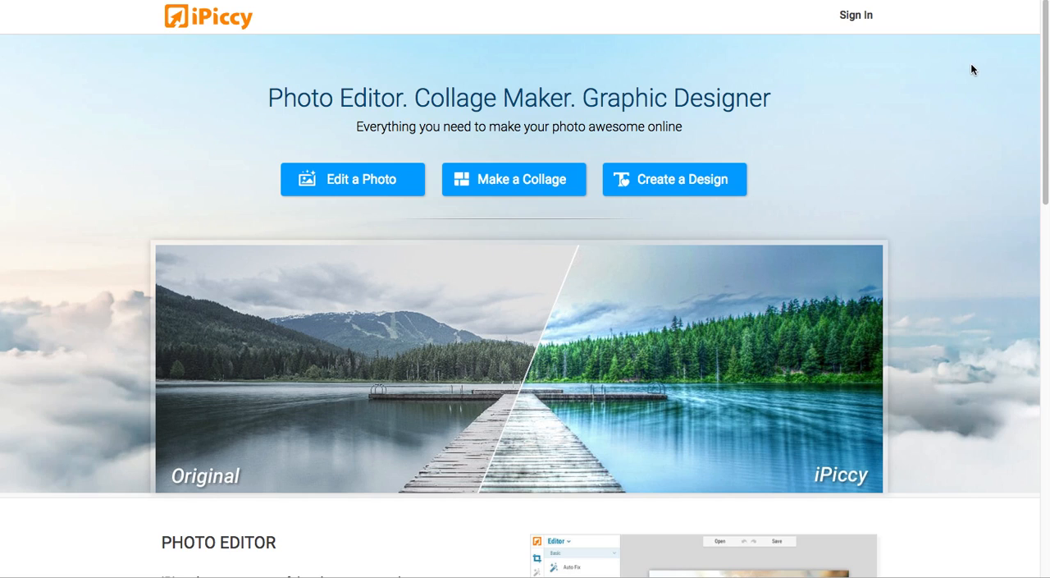
mouse_move(675, 179)
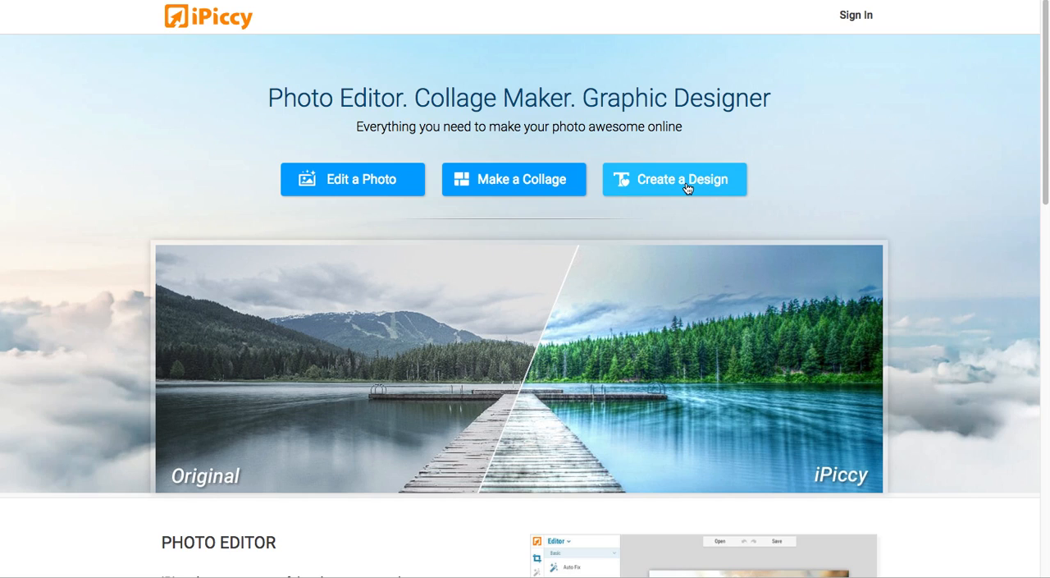
Step: Use 'Create a Design' on iPiccy's home page to open an 800 x 600 px Designer canvas
left_click(673, 179)
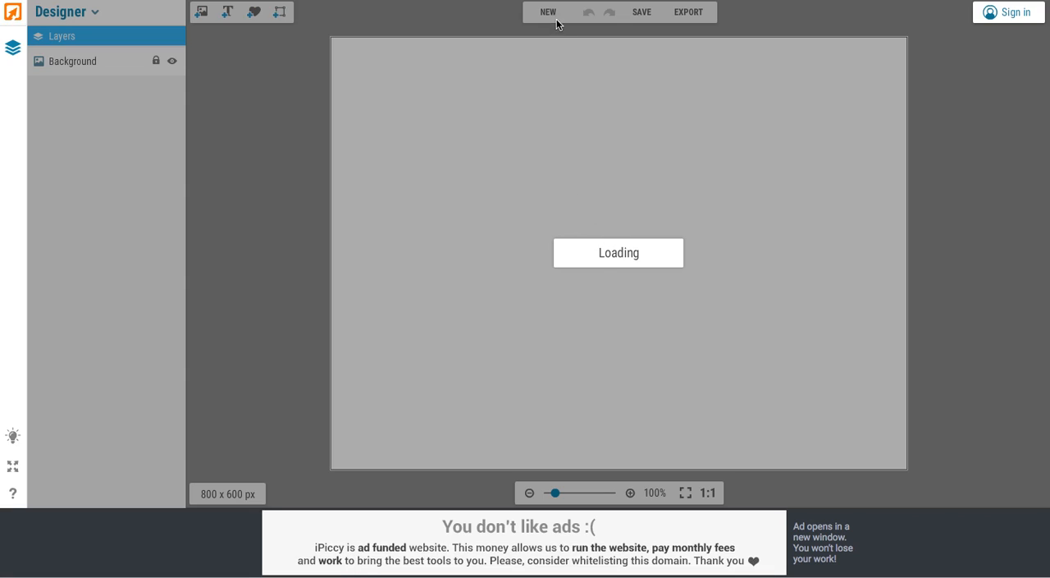
Step: Start a new design from the channel art template image, browsing Downloads and Desktop
left_click(547, 11)
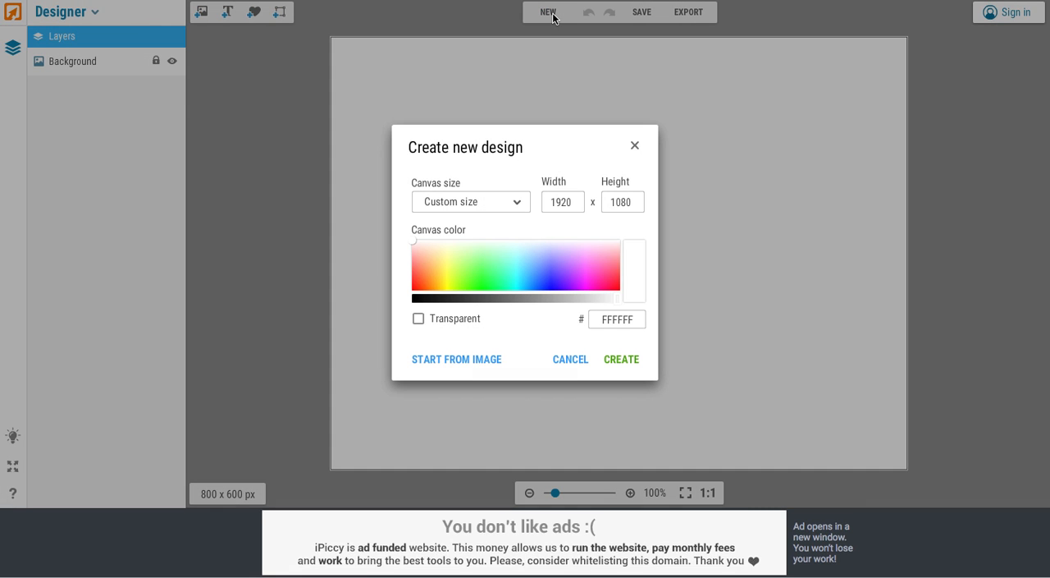
left_click(456, 359)
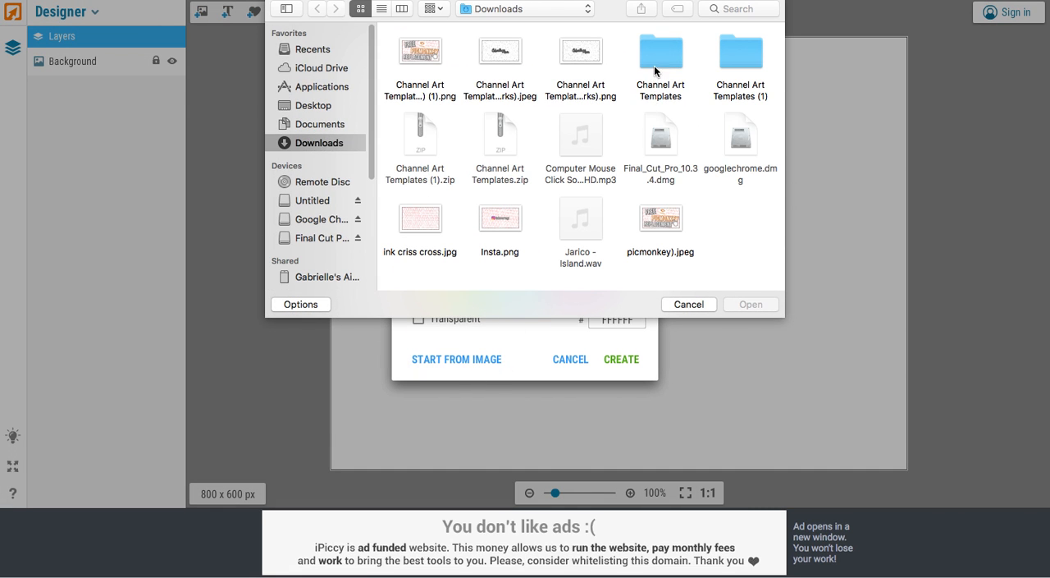
double_click(660, 51)
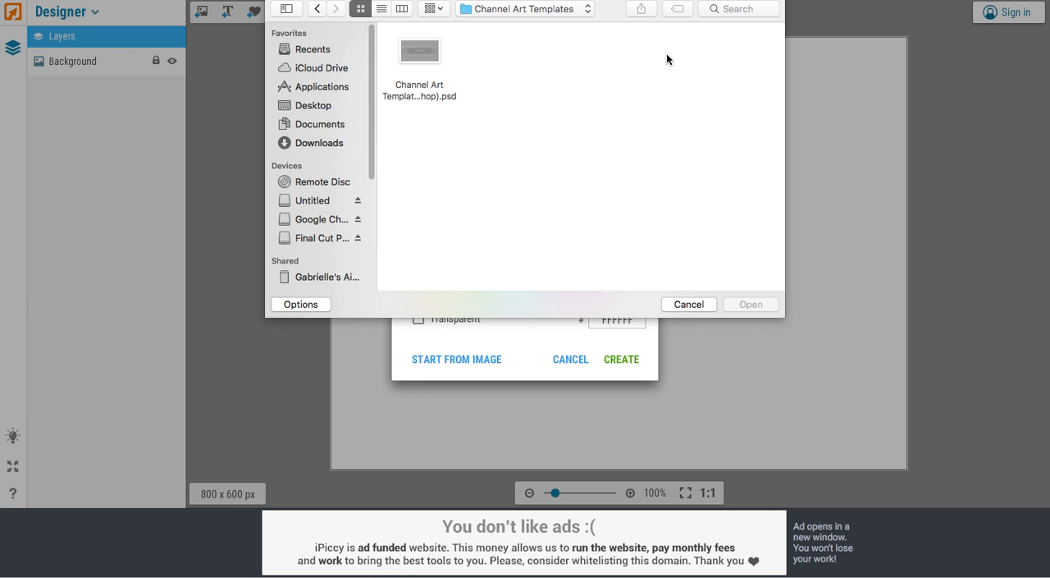
left_click(319, 142)
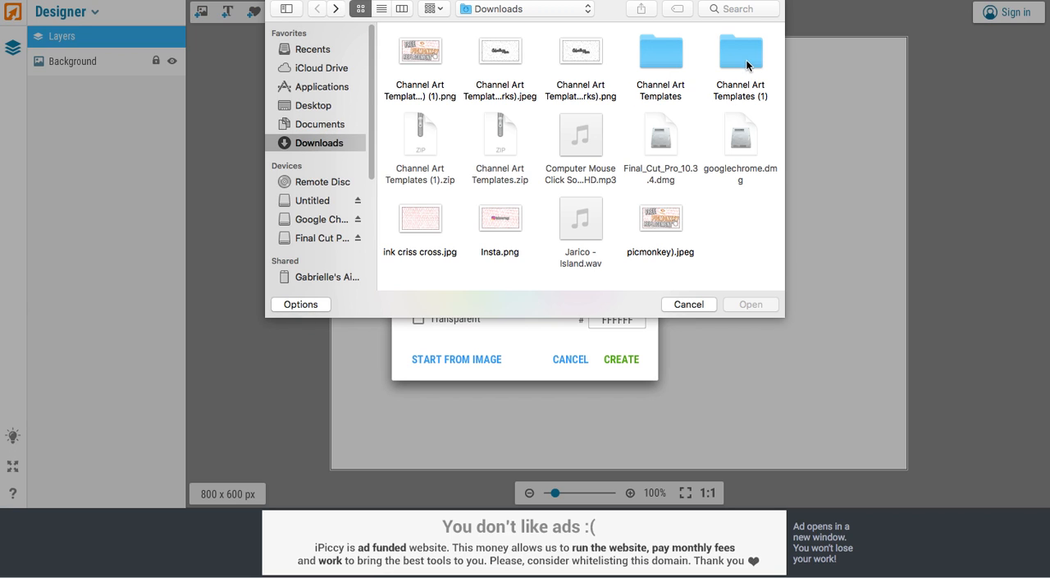
mouse_move(316, 17)
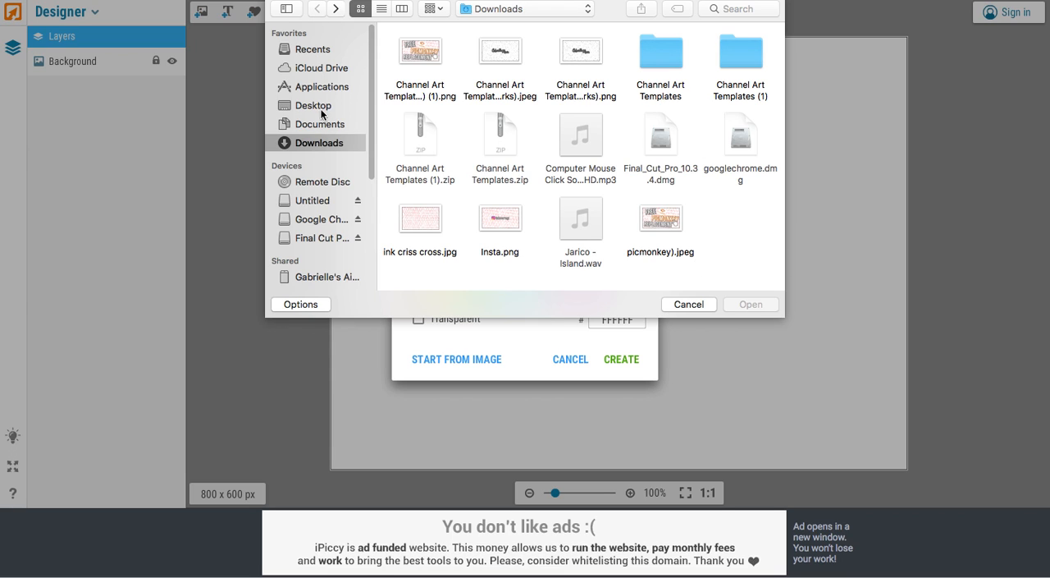
left_click(312, 105)
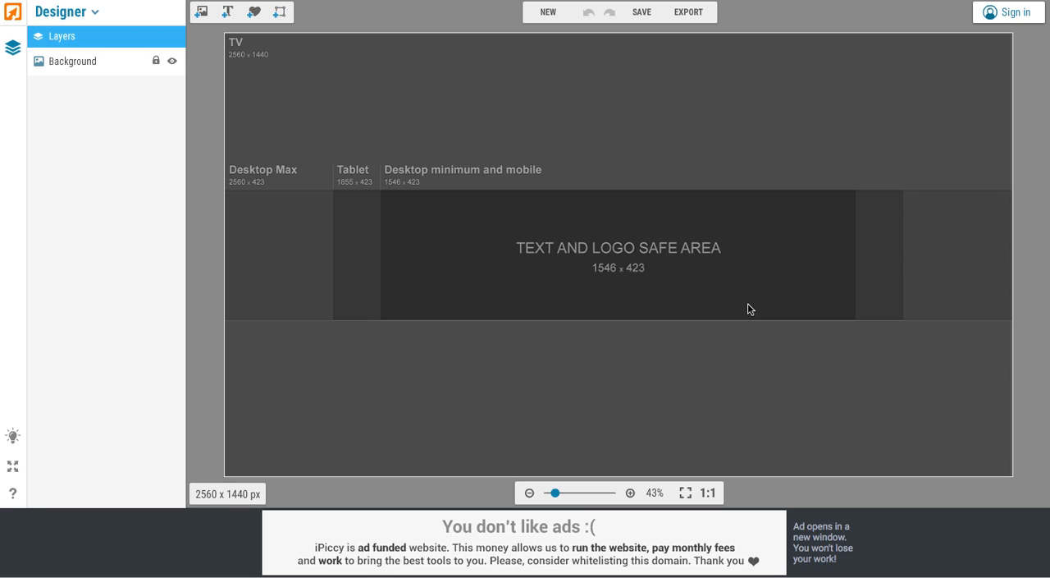
mouse_move(611, 76)
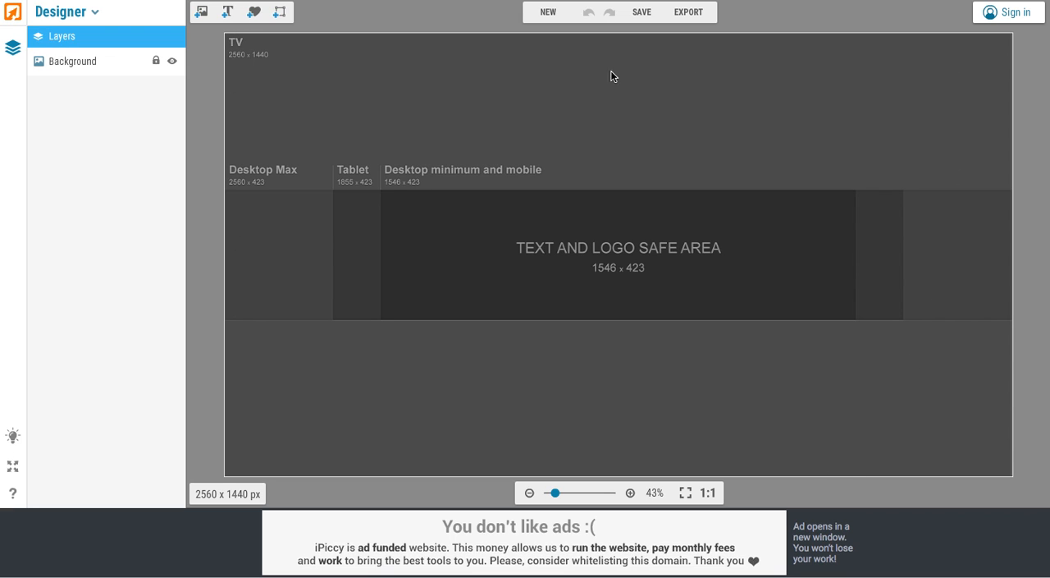
mouse_move(621, 228)
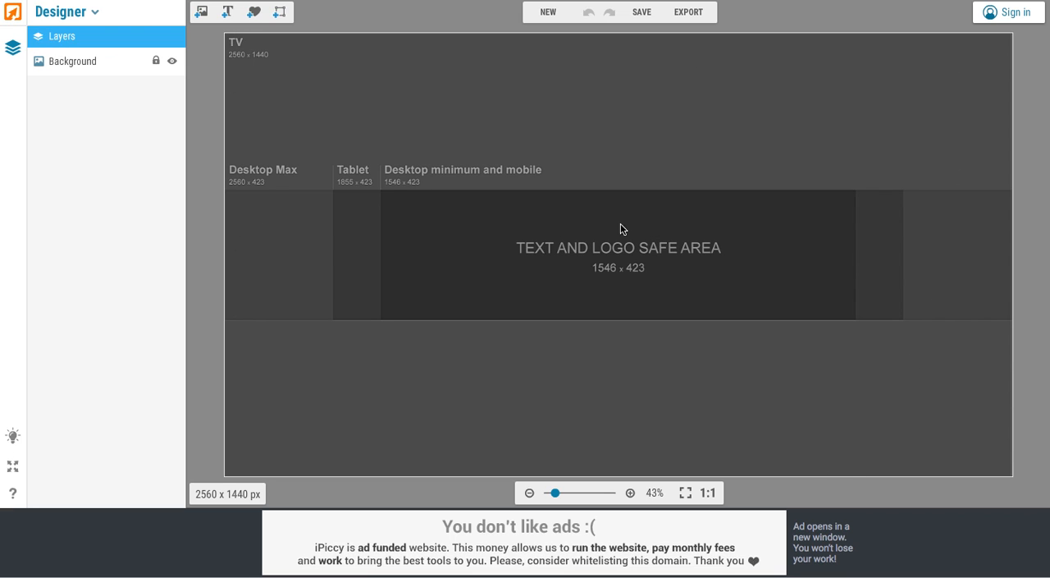
mouse_move(384, 199)
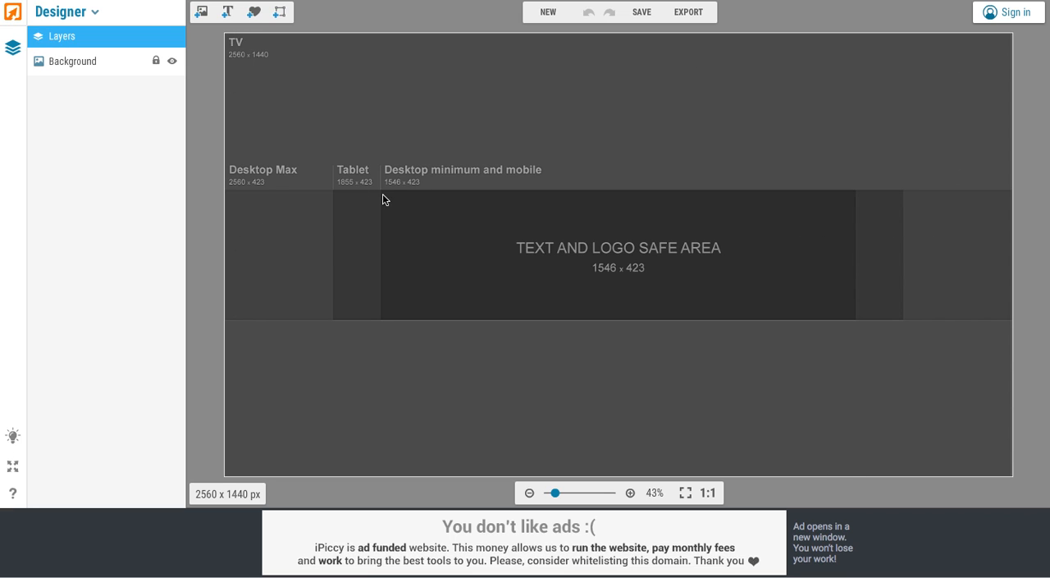
mouse_move(844, 262)
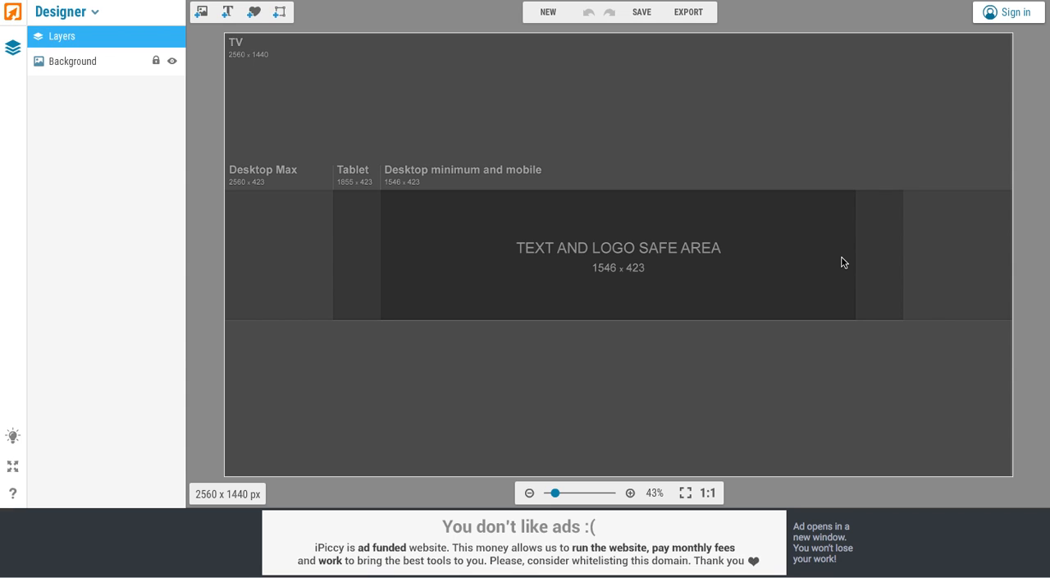
mouse_move(725, 203)
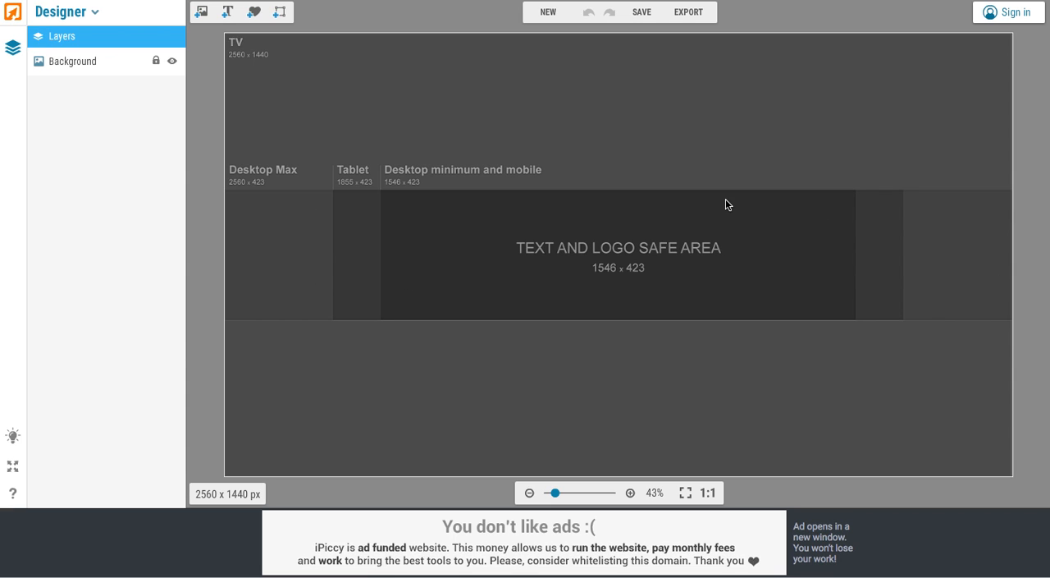
mouse_move(387, 312)
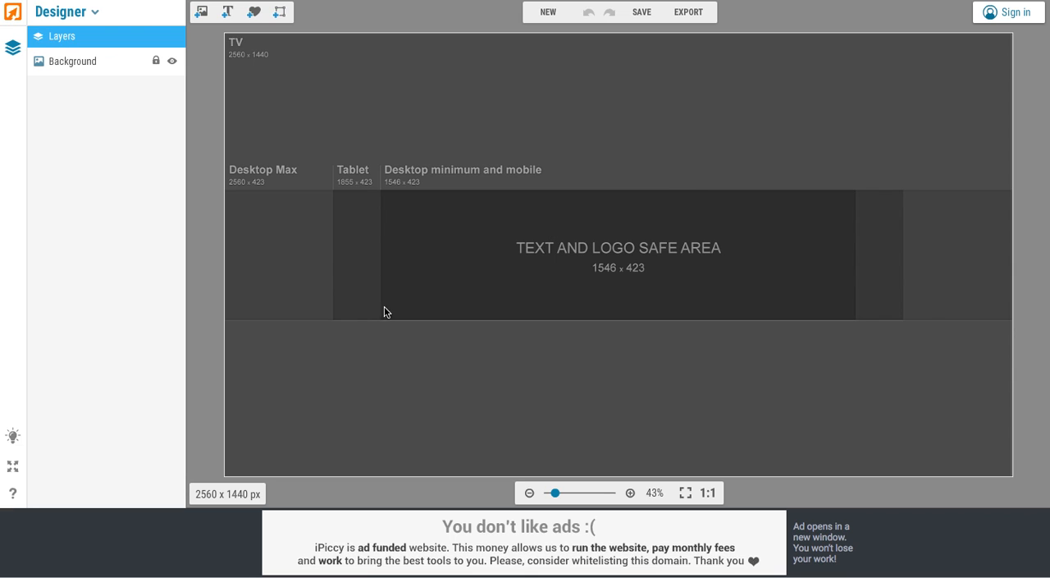
mouse_move(242, 287)
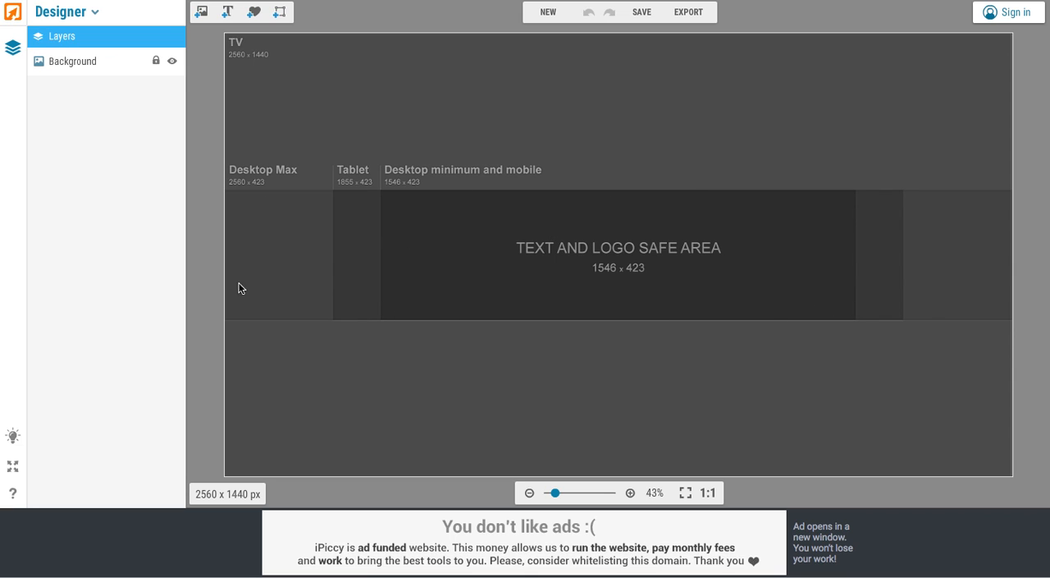
mouse_move(910, 207)
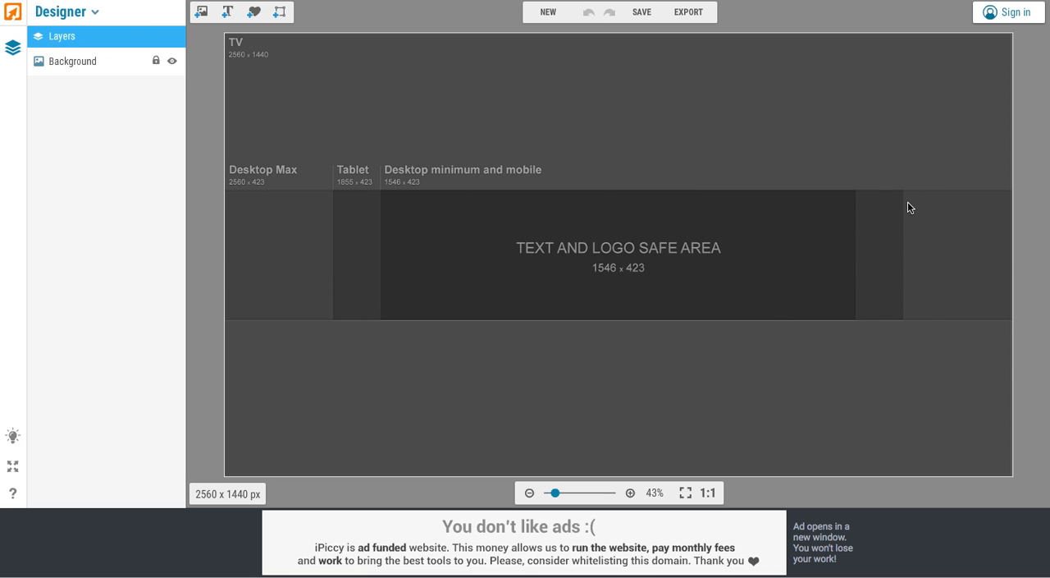
mouse_move(909, 208)
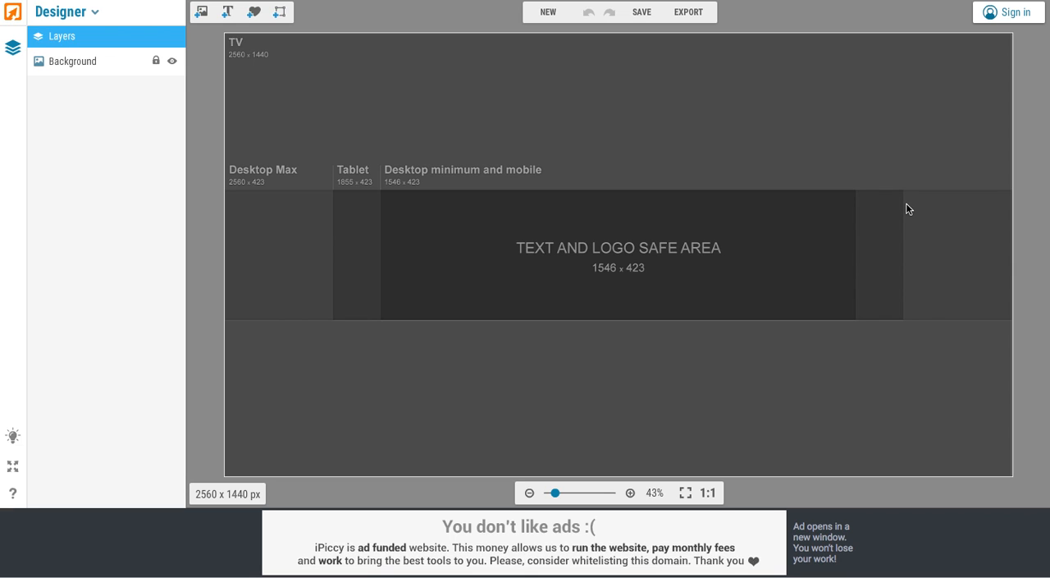
mouse_move(415, 128)
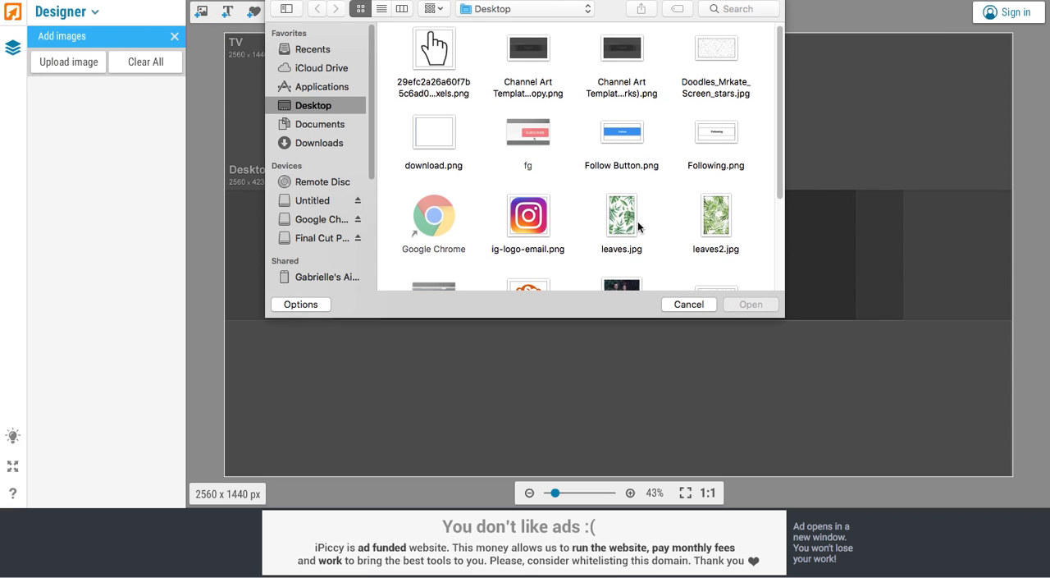
Step: Upload leaves2.jpg onto the channel art canvas
left_click(715, 215)
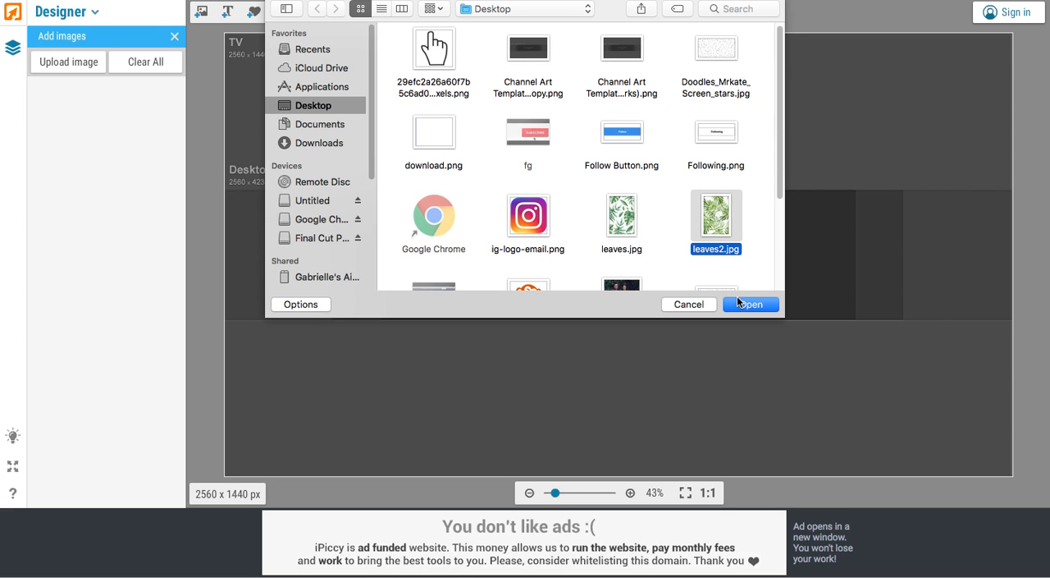
left_click(748, 303)
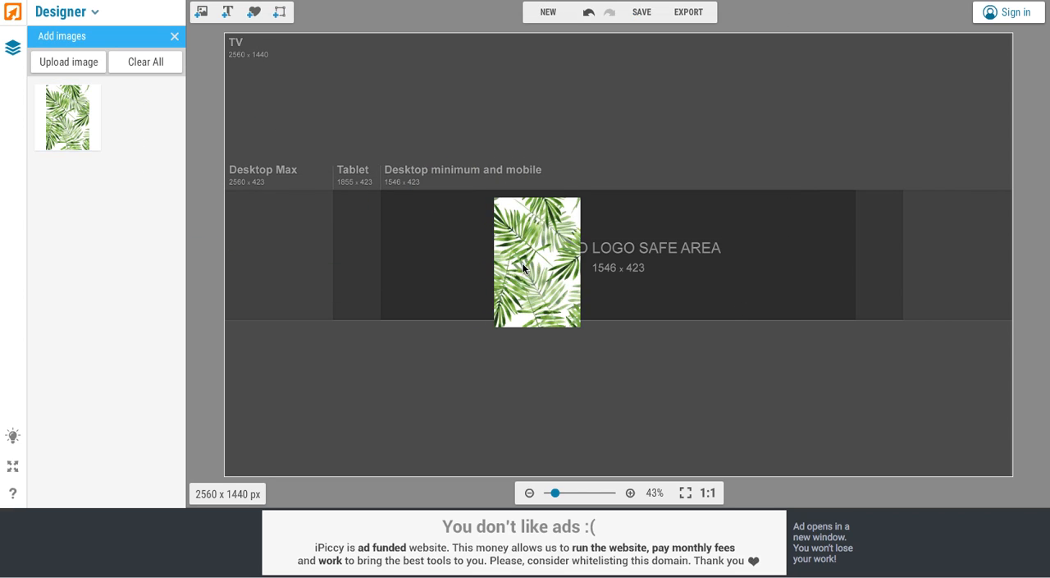
Step: Select the palm-leaf image layer and scale it to cover the 2560 x 1440 canvas
left_click(537, 263)
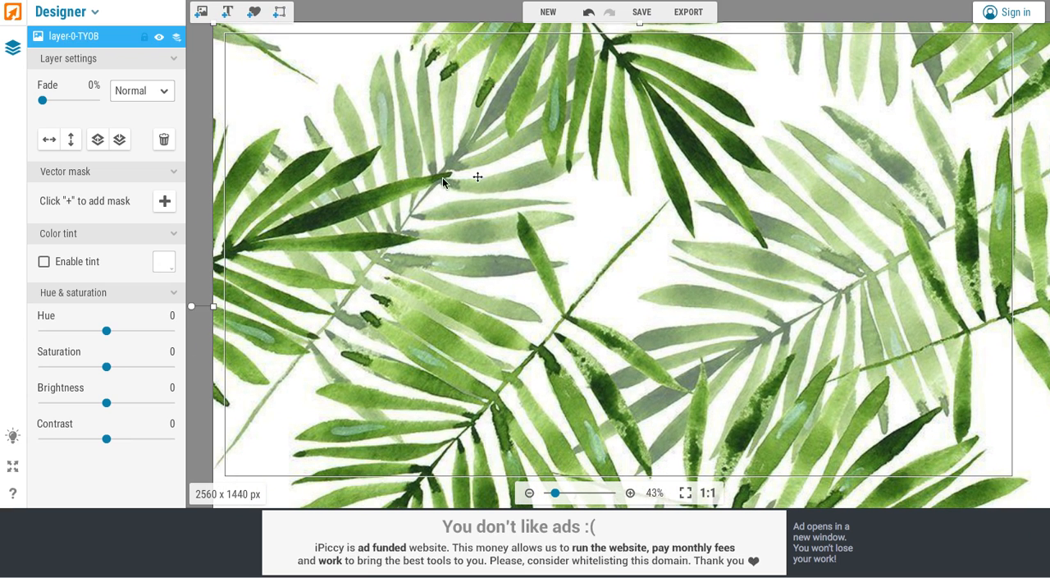
mouse_move(223, 40)
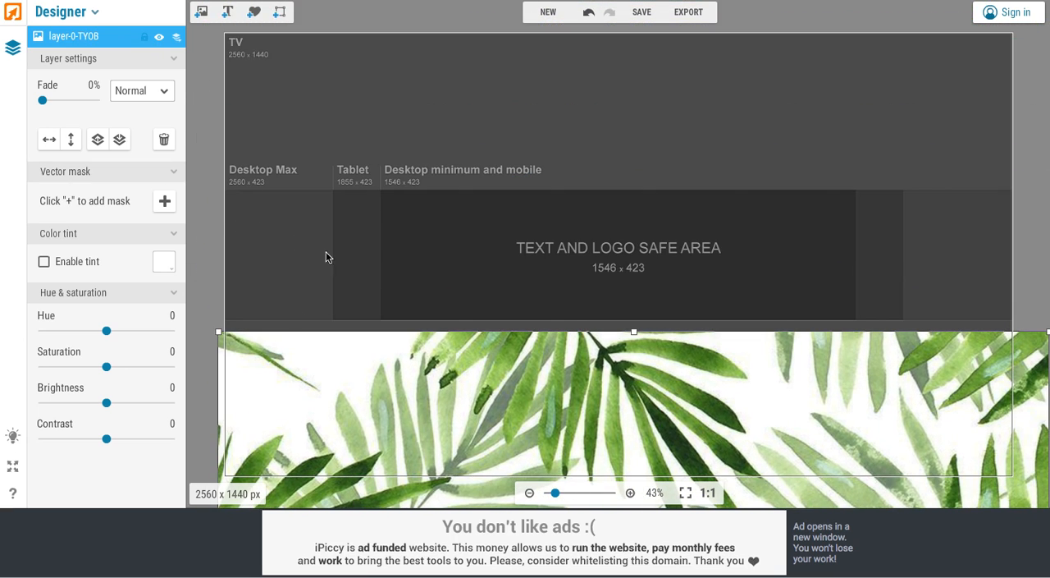
Step: Add a text layer reading 'Gabrielle' in the banner's safe area
left_click(227, 11)
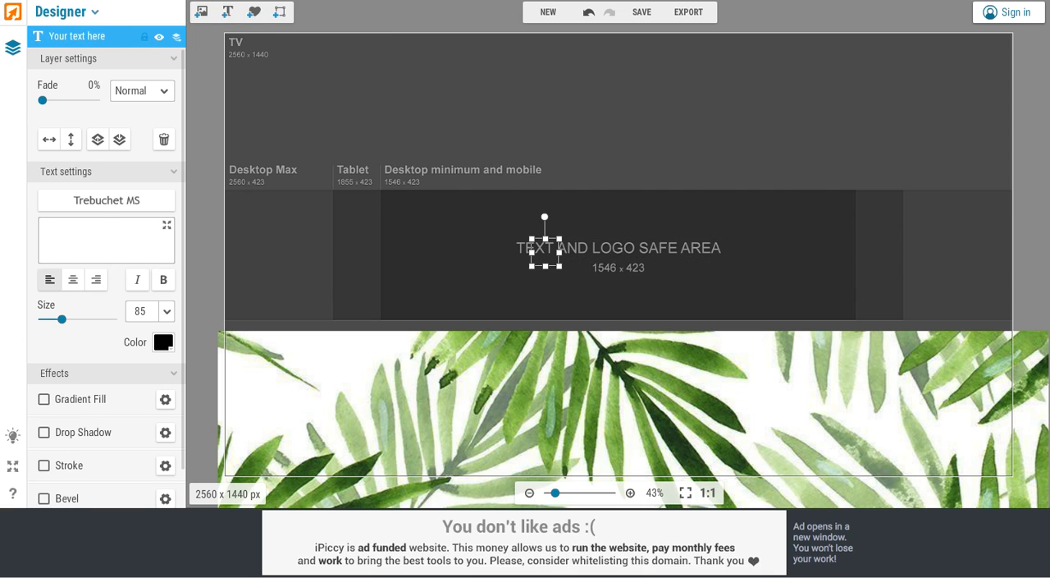
type("Gabrielle")
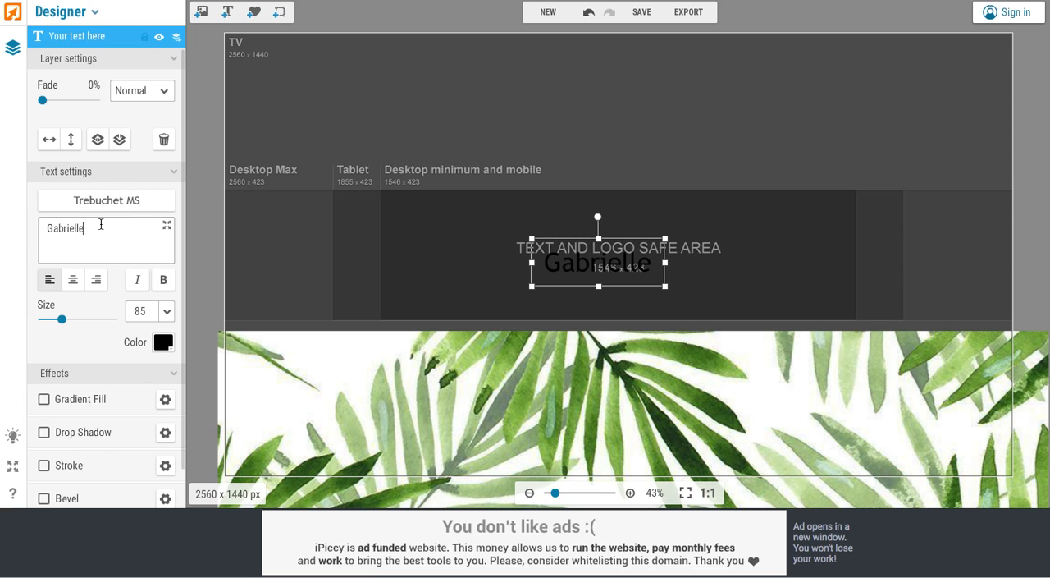
left_click(106, 199)
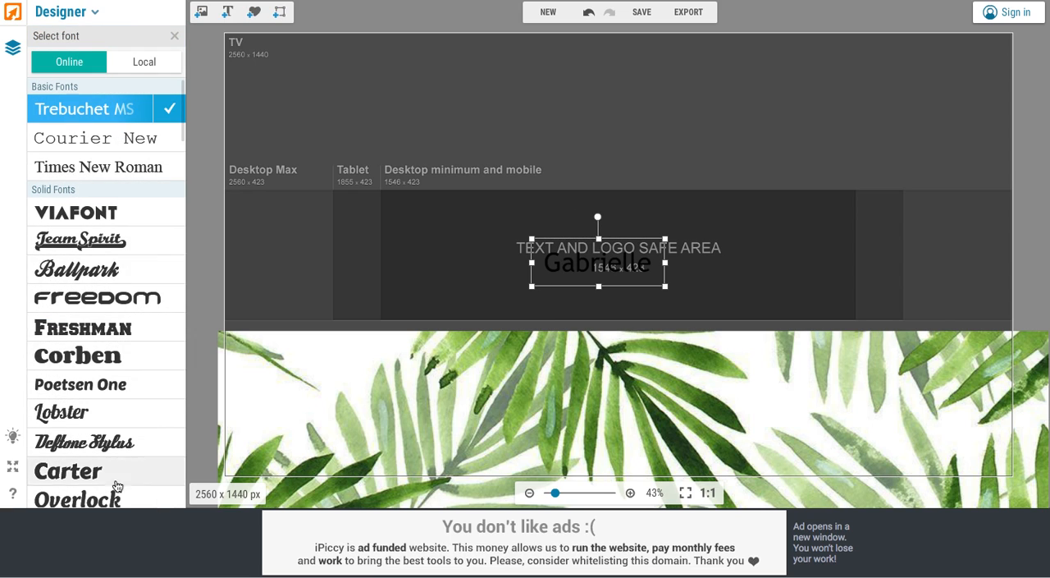
Step: Browse the Local and Online font lists and set Gabrielle in Lobster
left_click(144, 62)
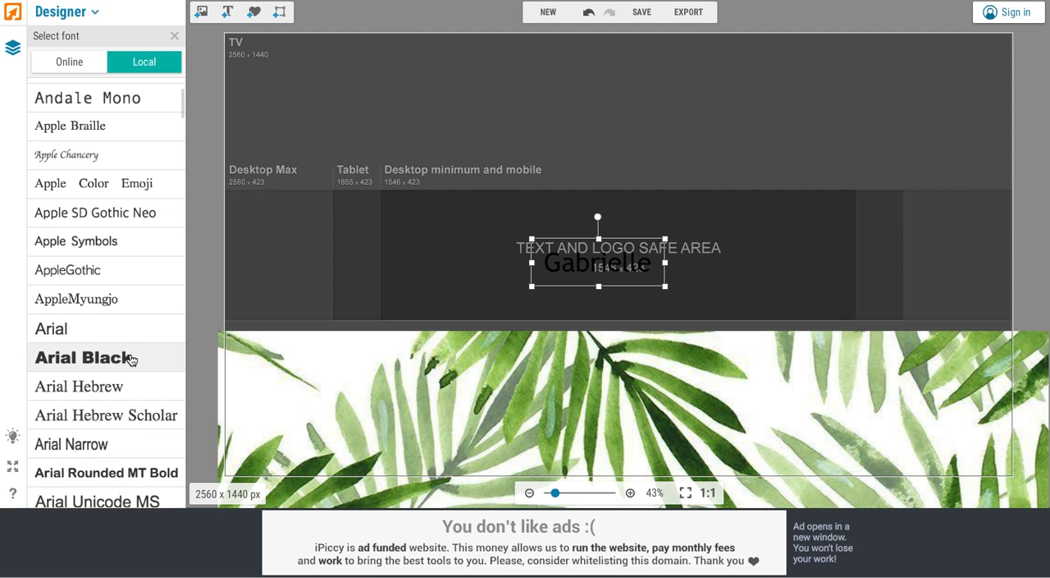
scroll("down", 3)
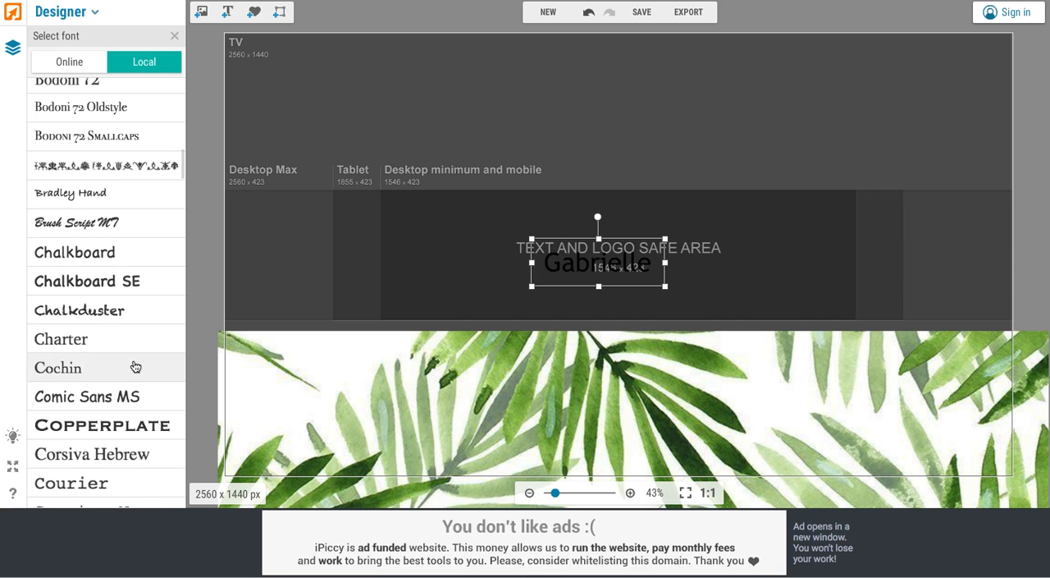
scroll("down", 3)
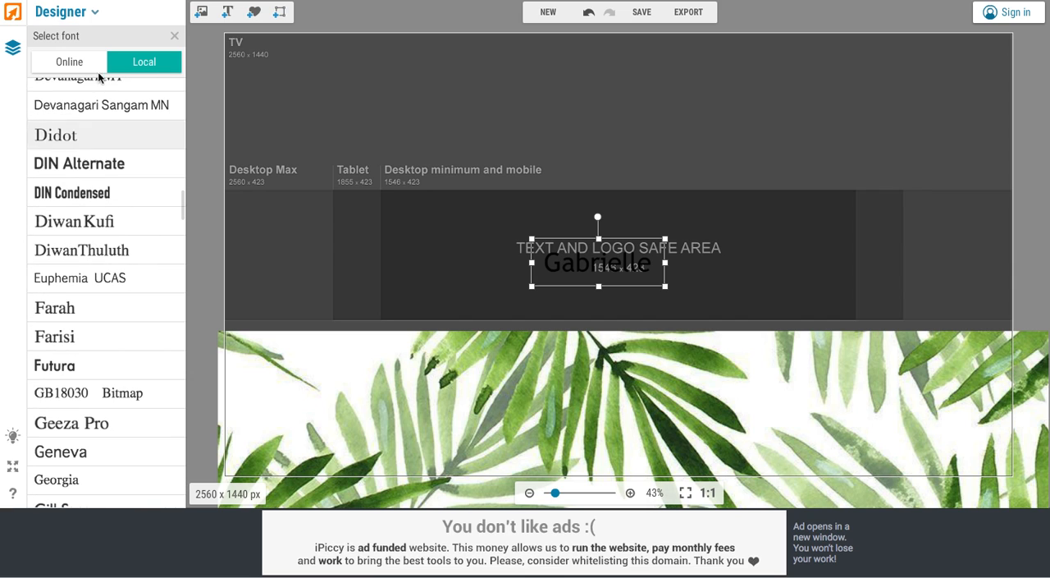
left_click(69, 62)
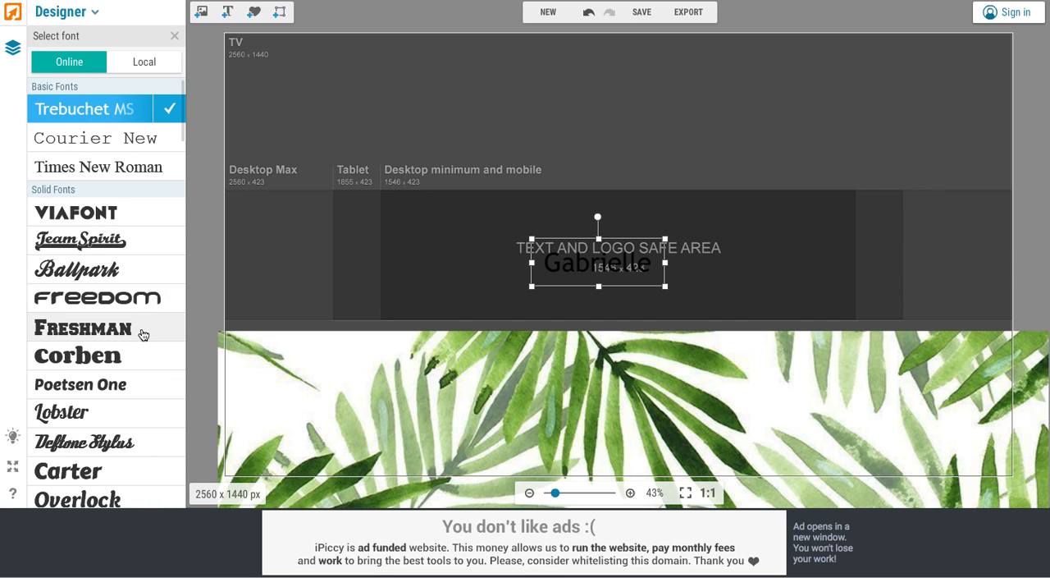
scroll("down", 3)
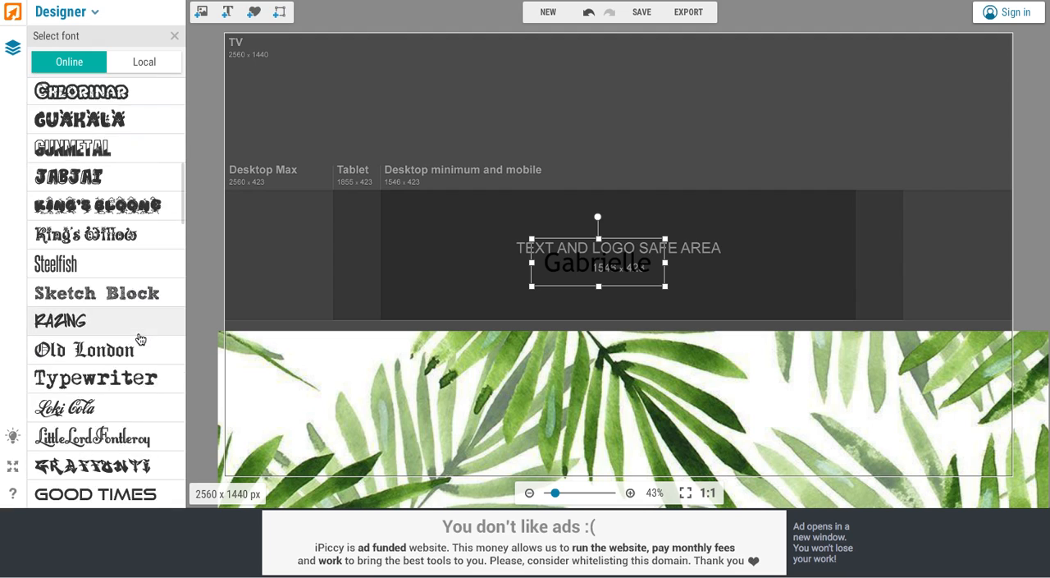
scroll("down", 3)
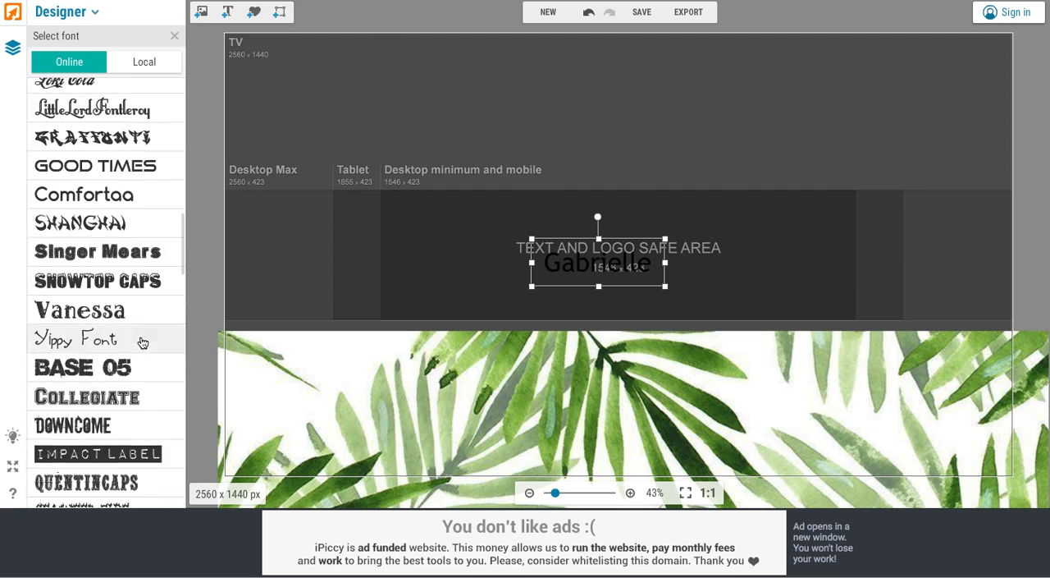
scroll("down", 3)
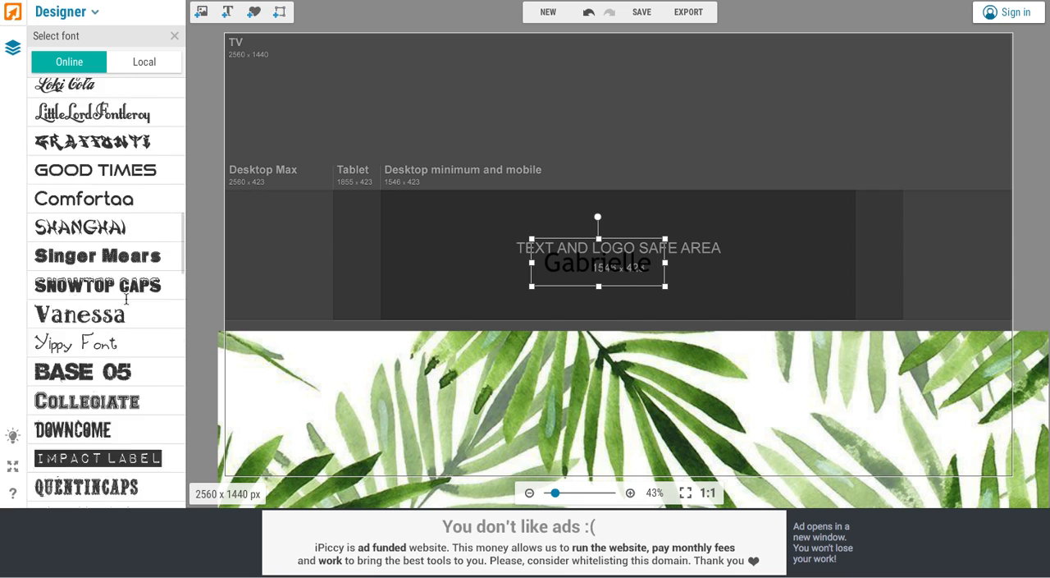
scroll("down", 3)
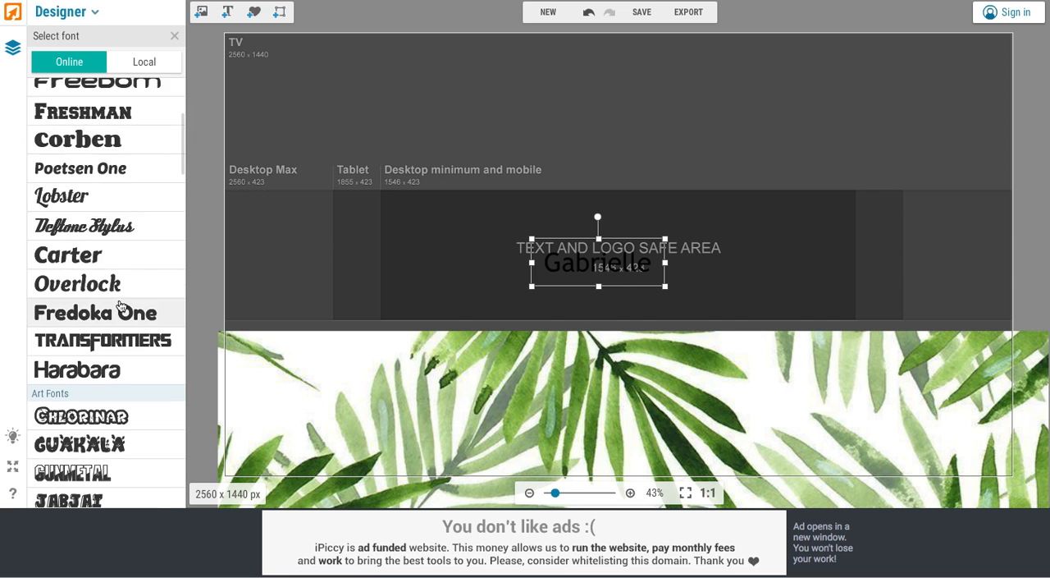
left_click(62, 196)
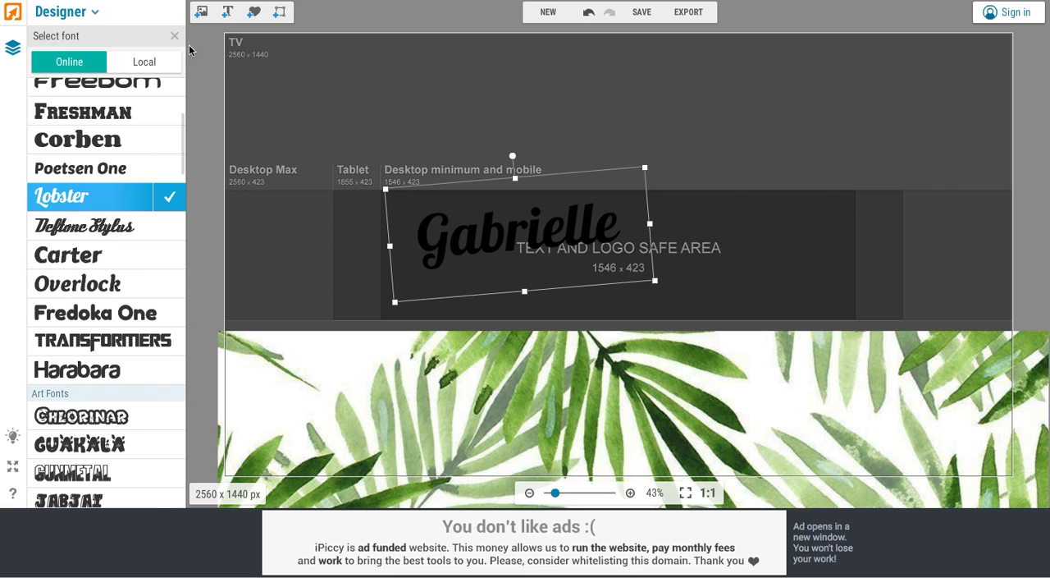
Step: Make the Gabrielle text white and give it an outline stroke
left_click(106, 196)
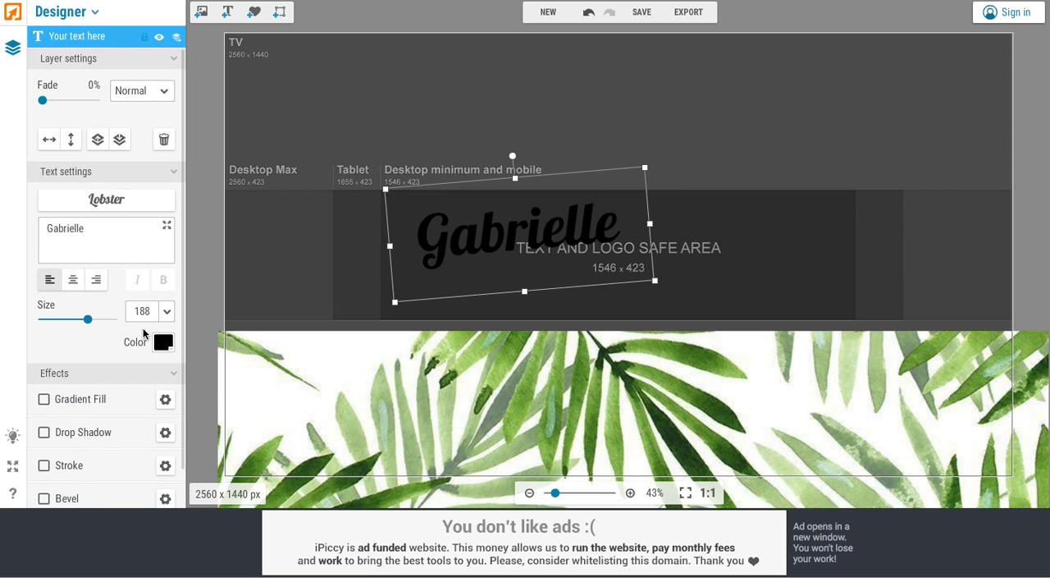
left_click(163, 341)
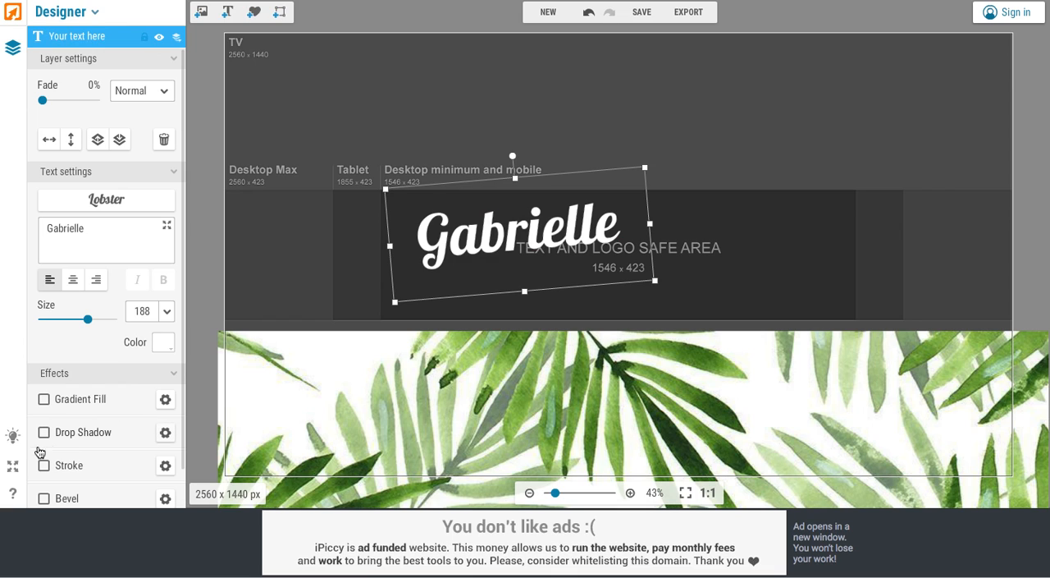
mouse_move(82, 476)
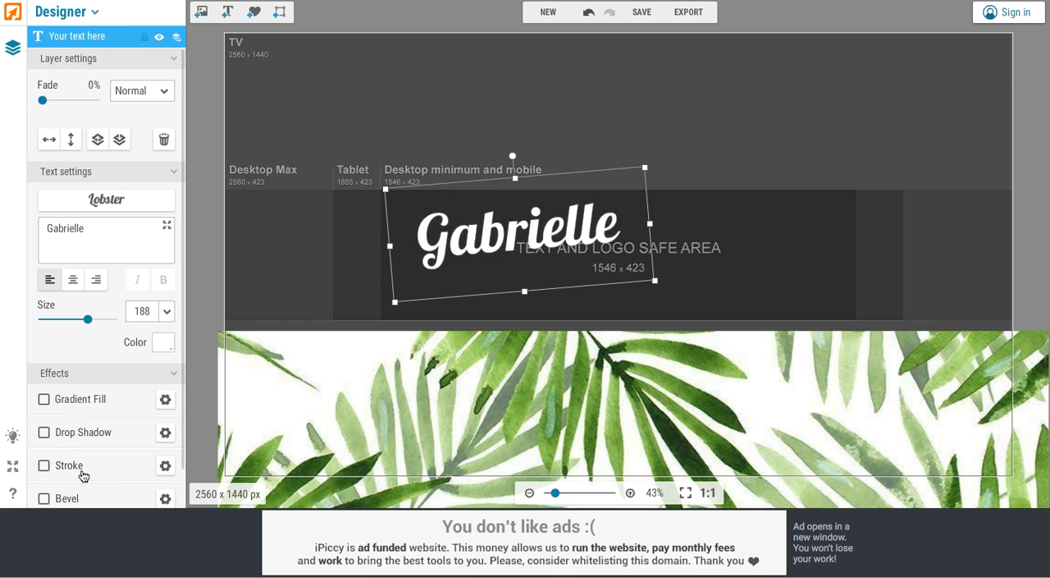
left_click(44, 466)
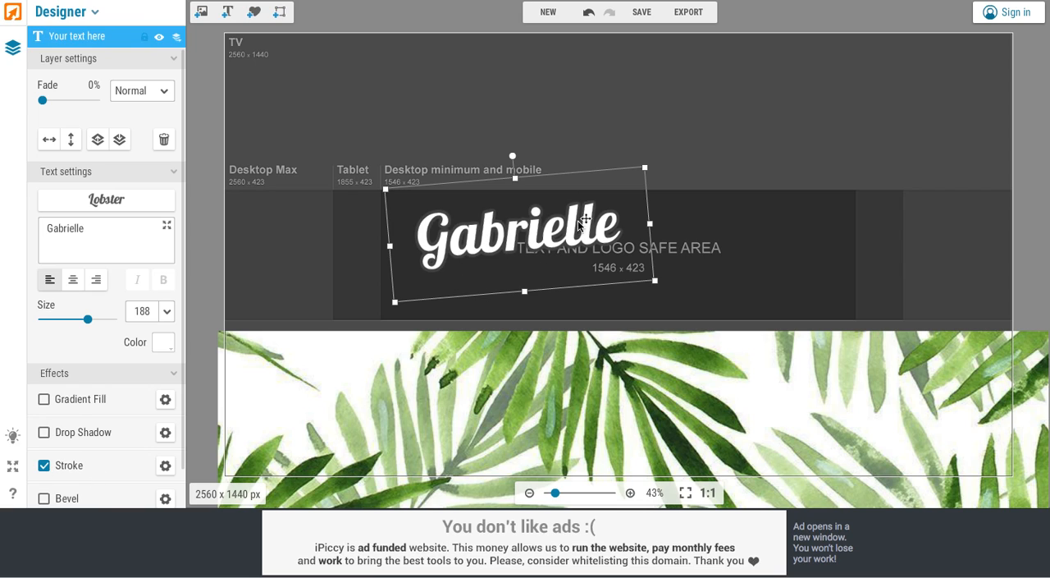
left_click(165, 465)
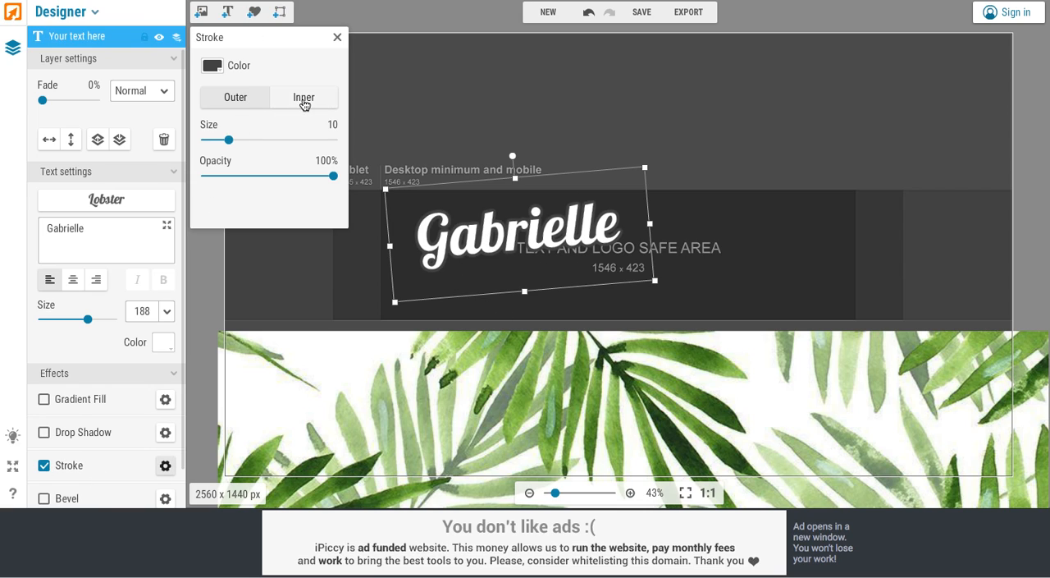
Step: Reposition the palm-leaf layer, then give Gabrielle a drop shadow
left_click(235, 97)
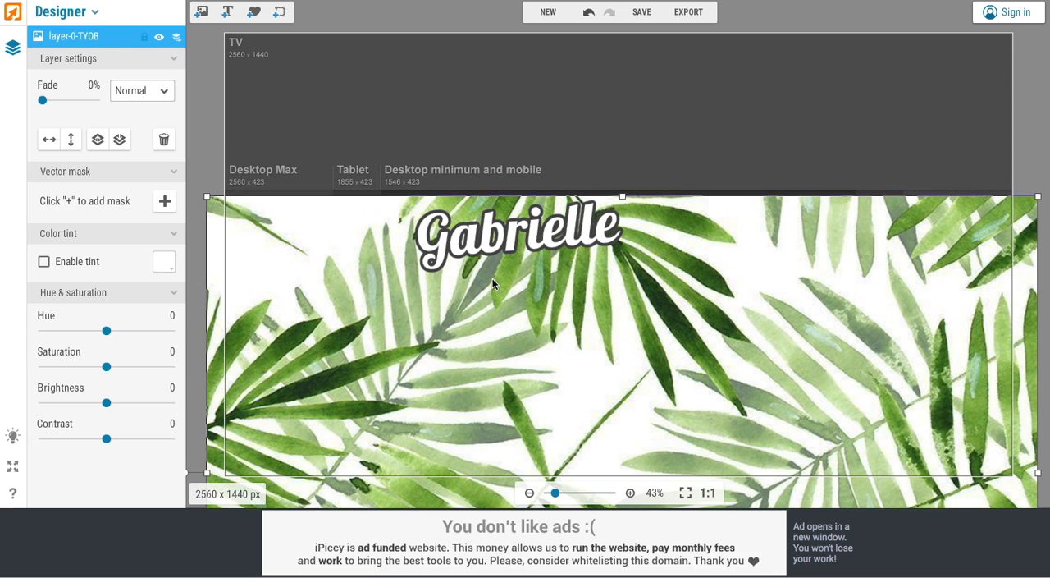
left_click(517, 238)
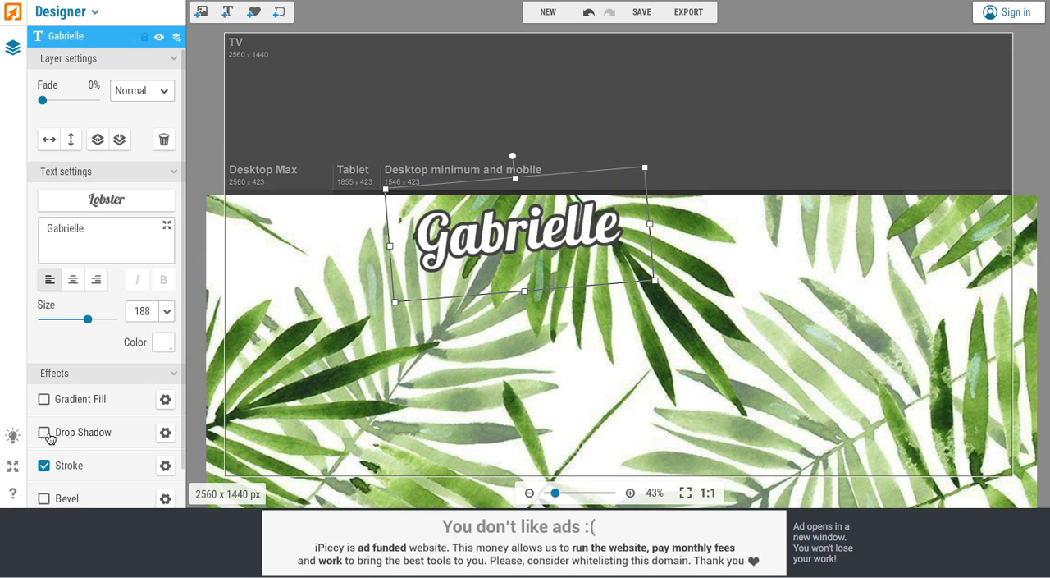
left_click(43, 431)
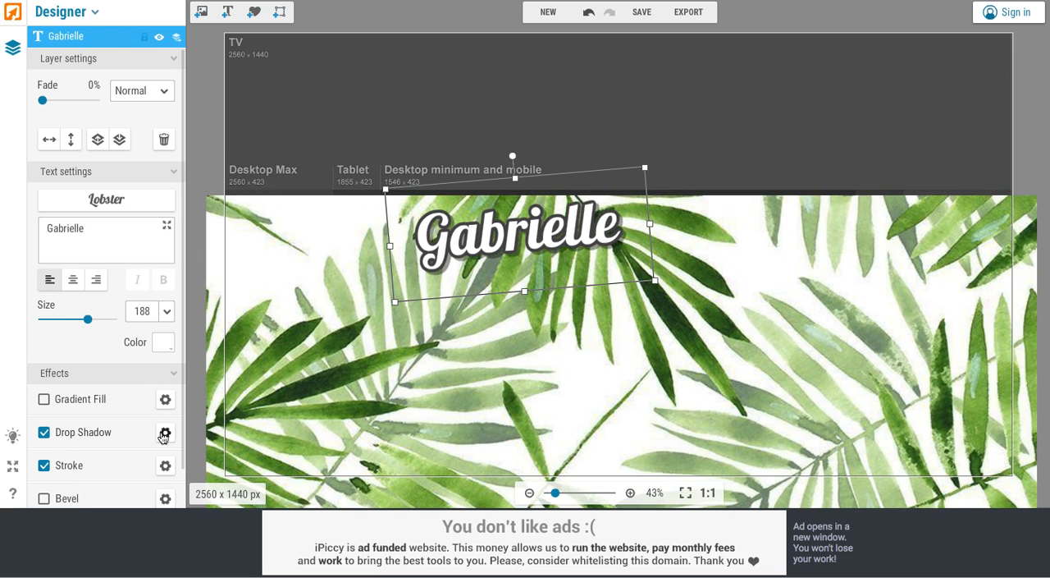
left_click(165, 432)
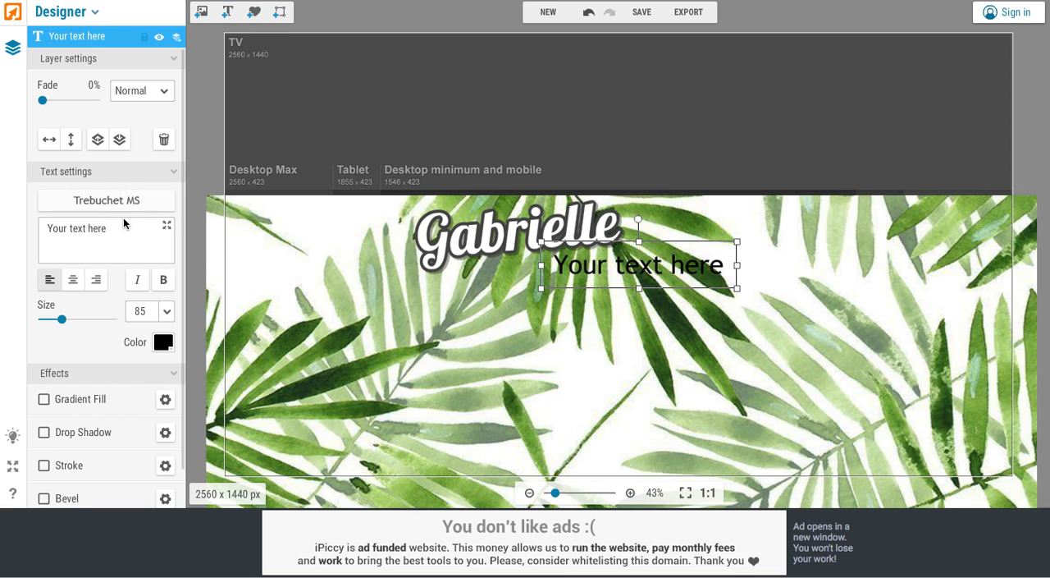
Step: Add a second text layer reading 'Marie' in the Lobster font
type("Marie")
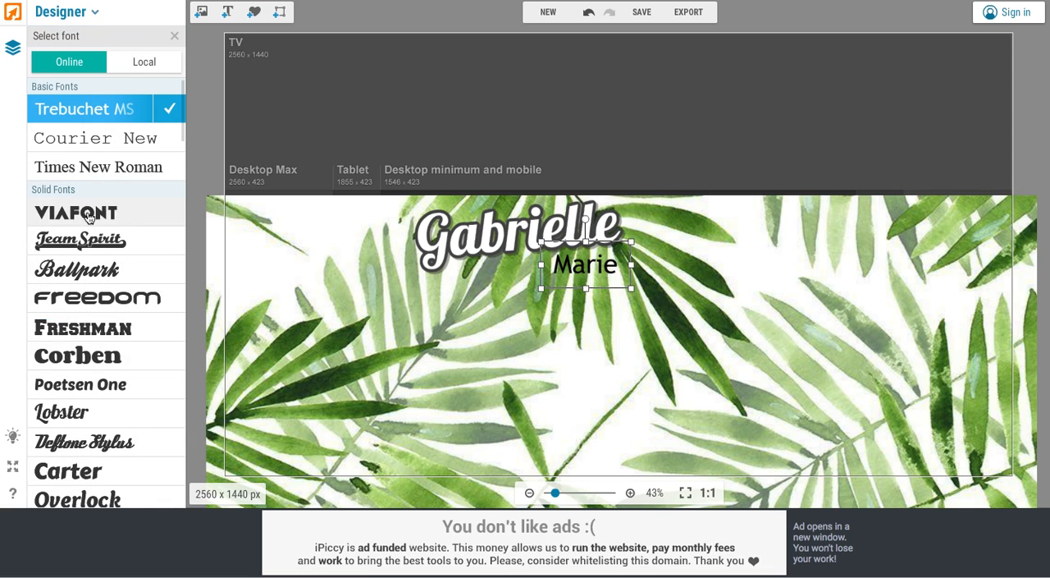
left_click(62, 412)
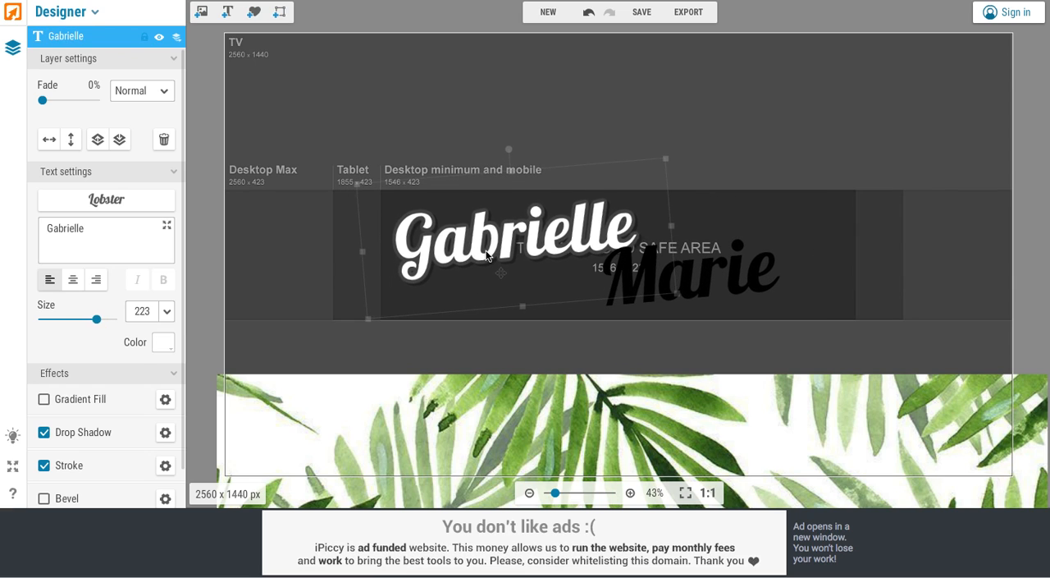
Step: Give the Marie text a green outline at 83% opacity and a drop shadow
left_click(714, 263)
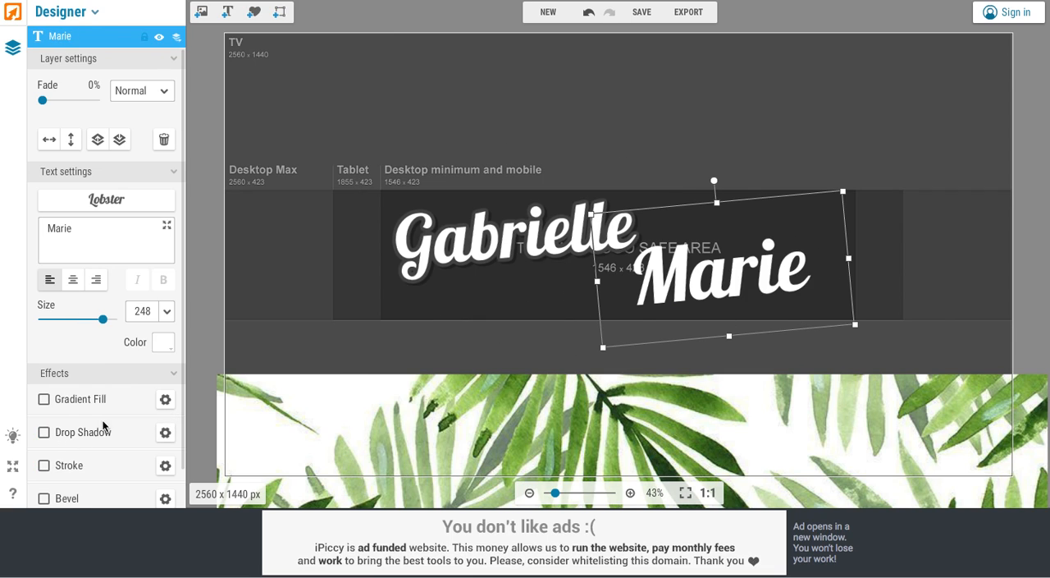
left_click(43, 465)
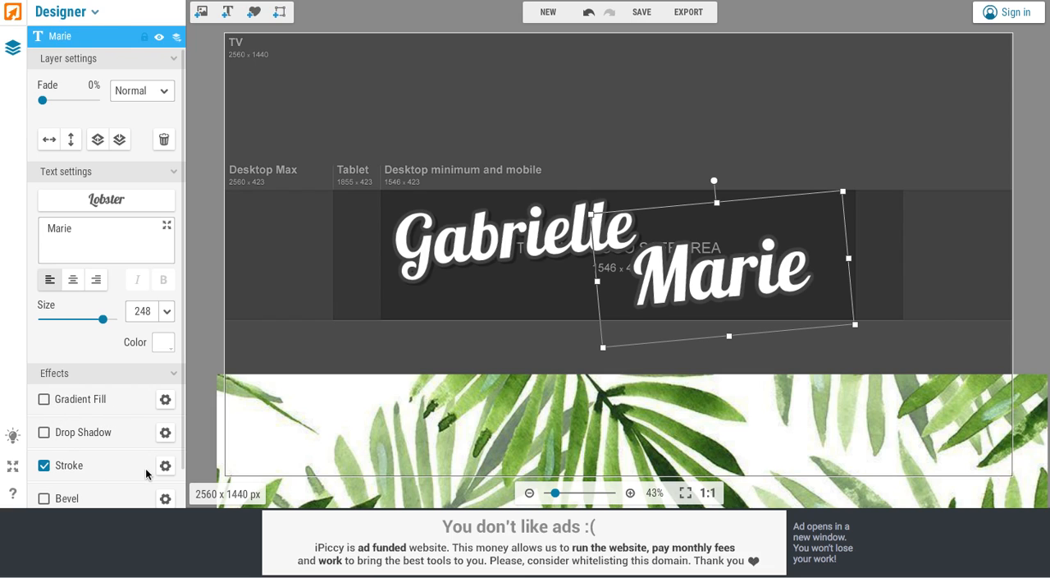
left_click(165, 465)
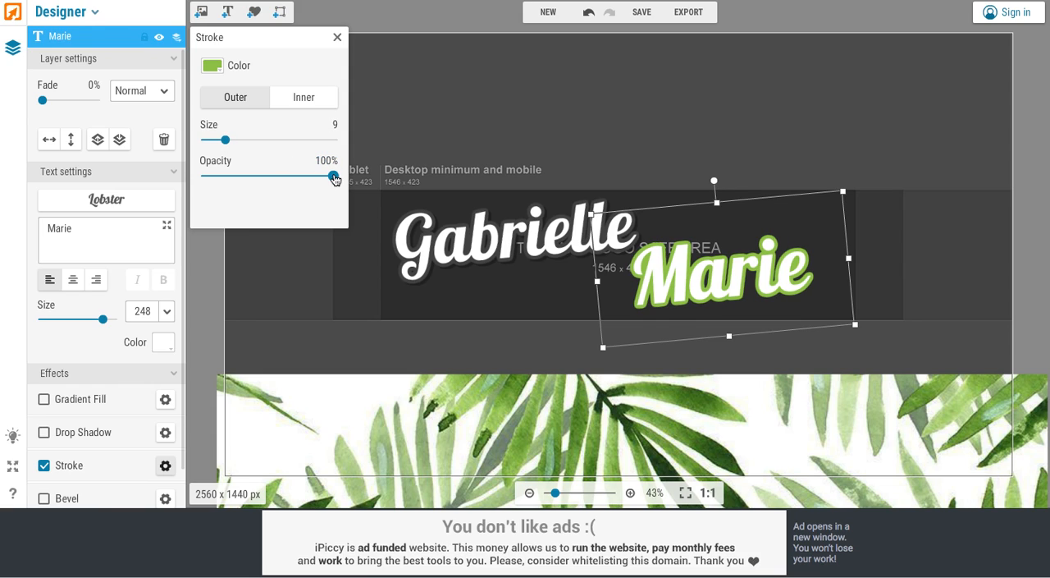
left_click_drag(331, 178, 313, 178)
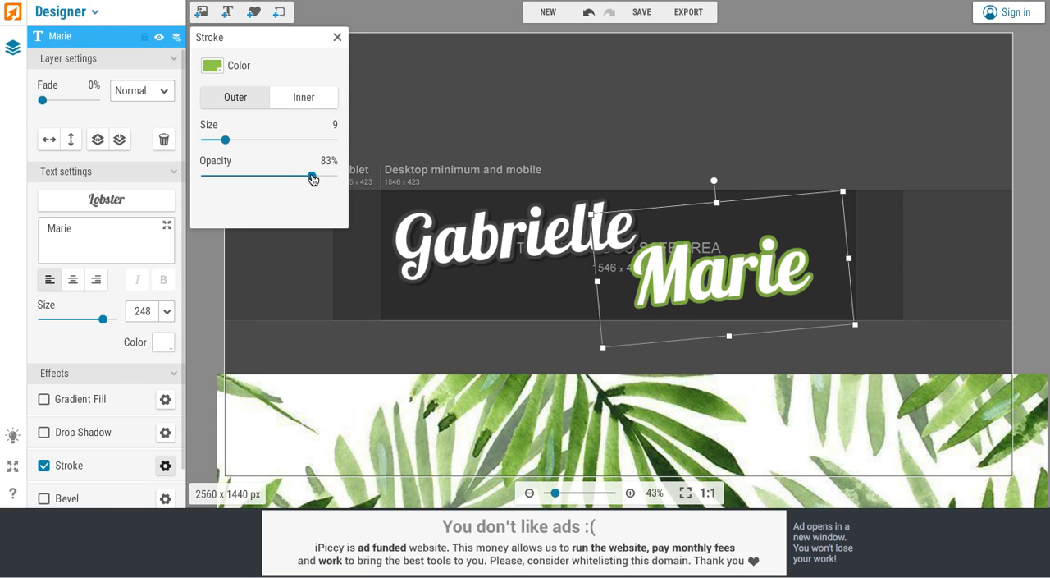
left_click(44, 433)
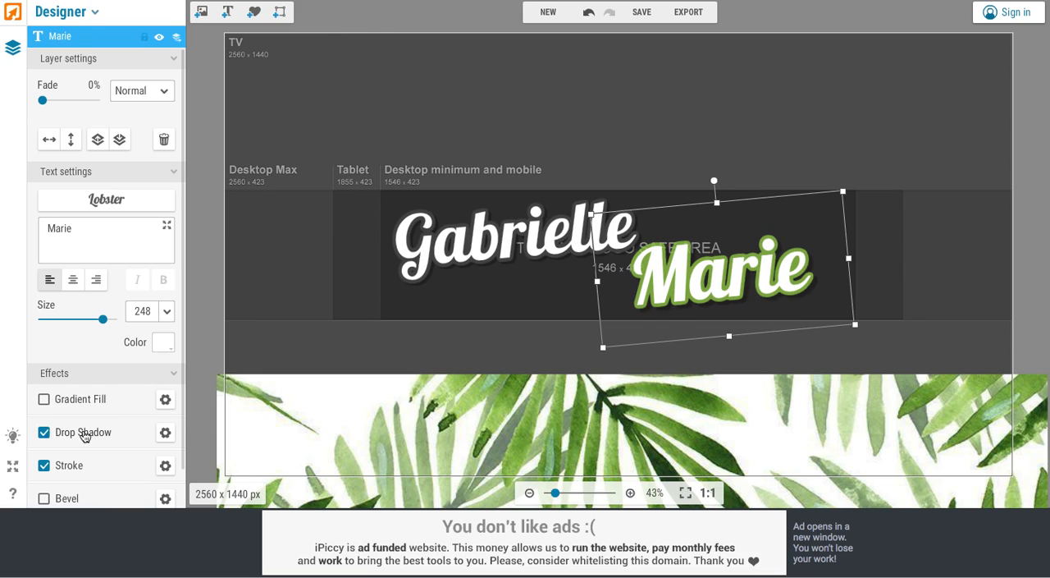
left_click(165, 432)
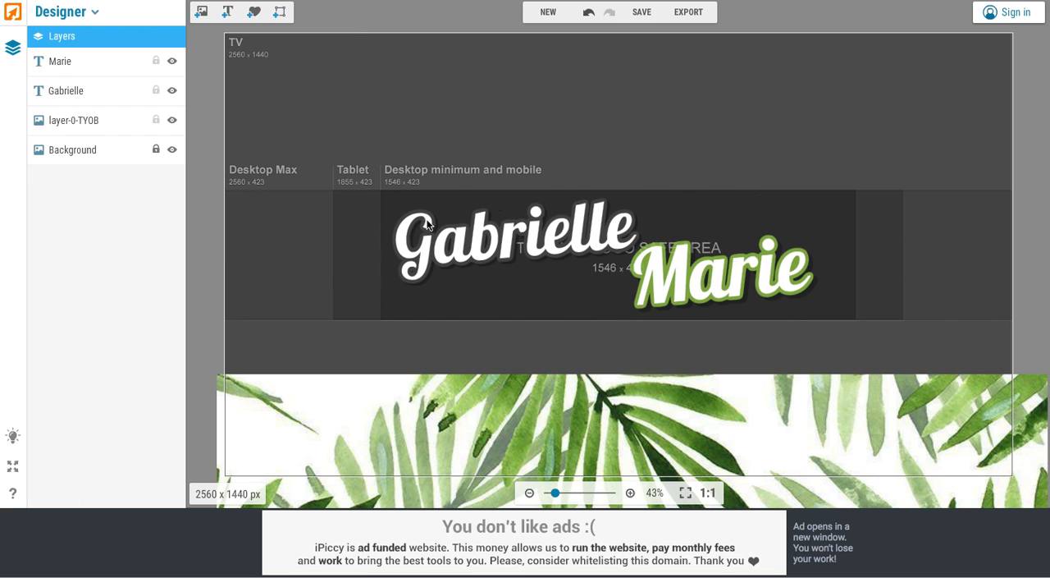
Step: Select the layer-0-TY0B leaf layer, then open Marie's outline settings and keep it outside
left_click(76, 119)
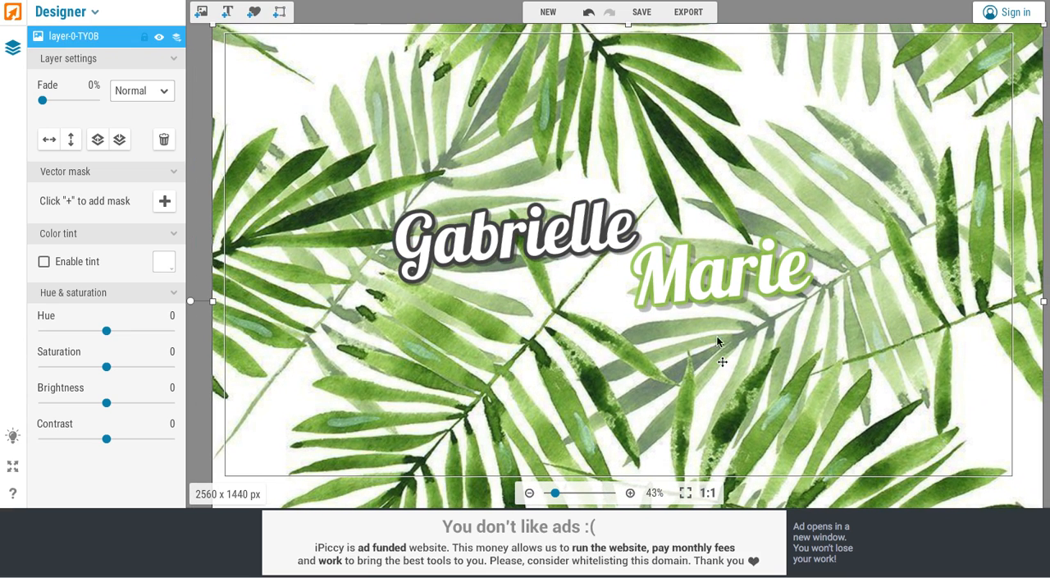
mouse_move(793, 232)
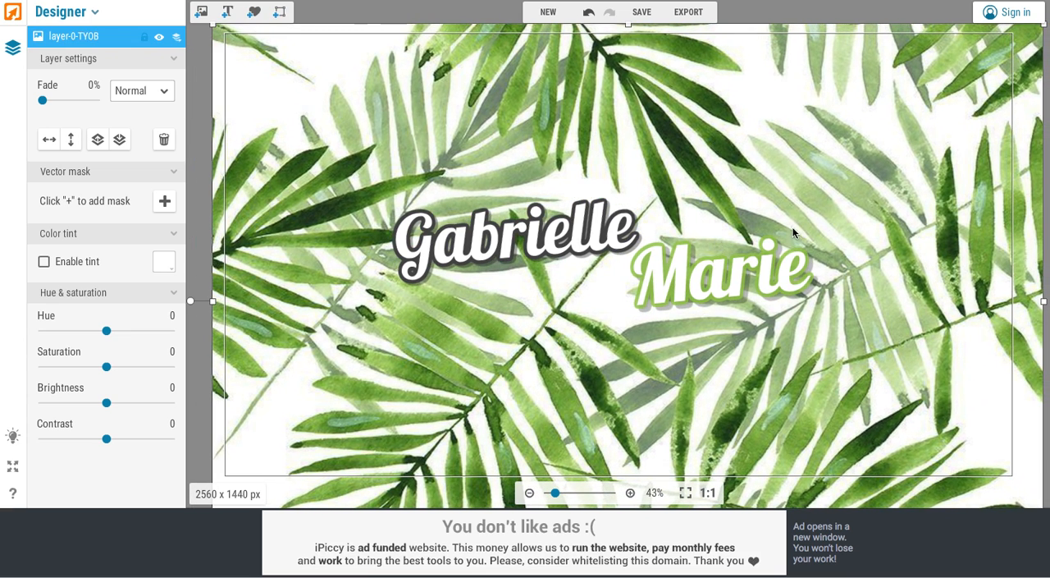
mouse_move(560, 243)
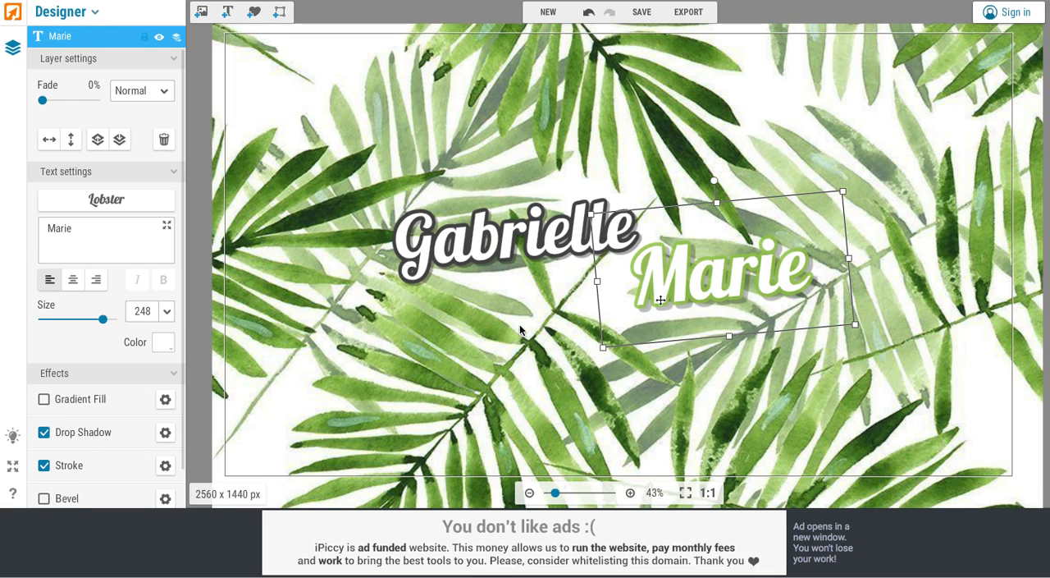
left_click(165, 432)
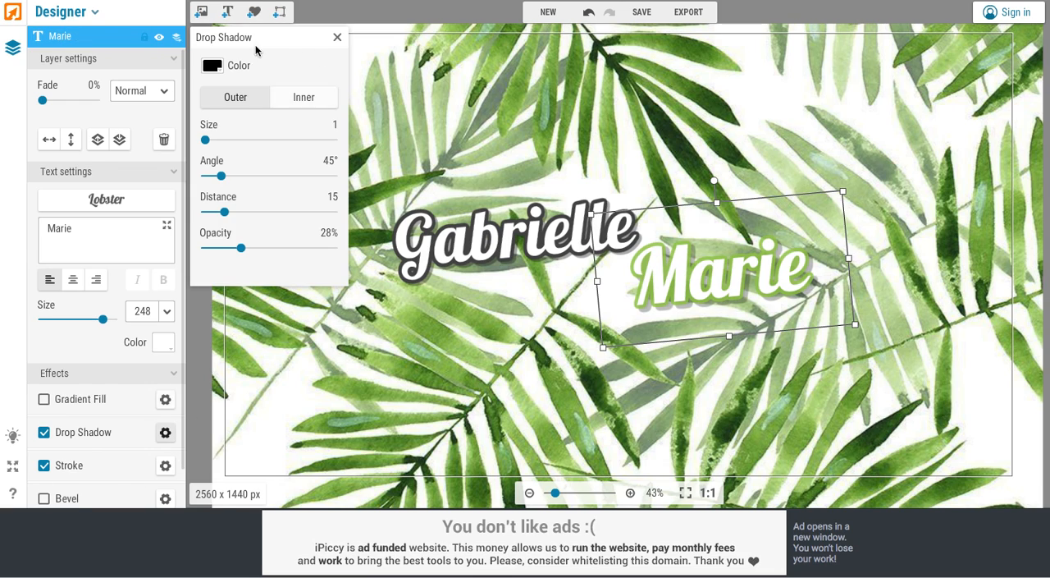
left_click(165, 465)
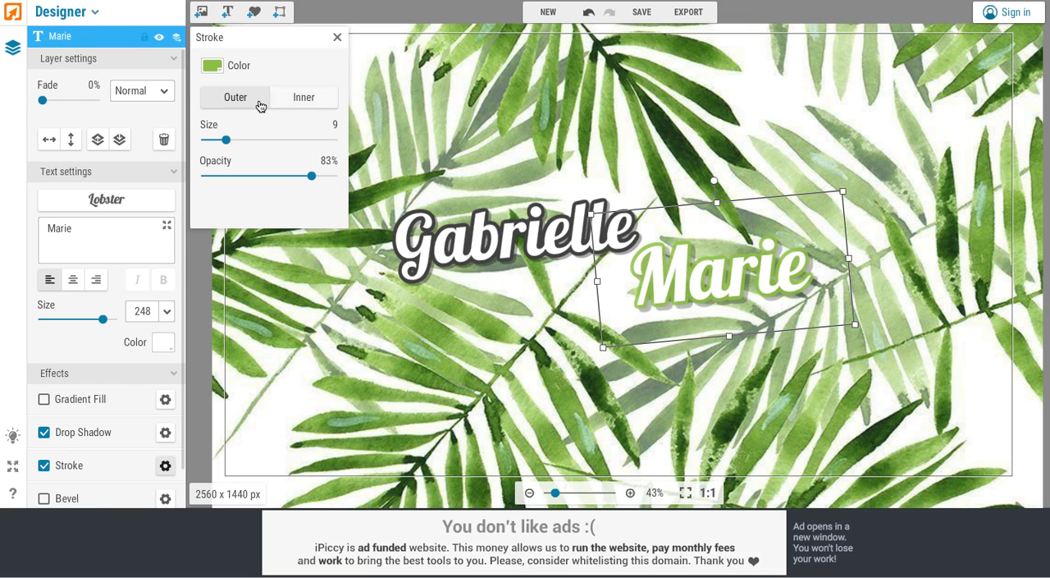
left_click(303, 97)
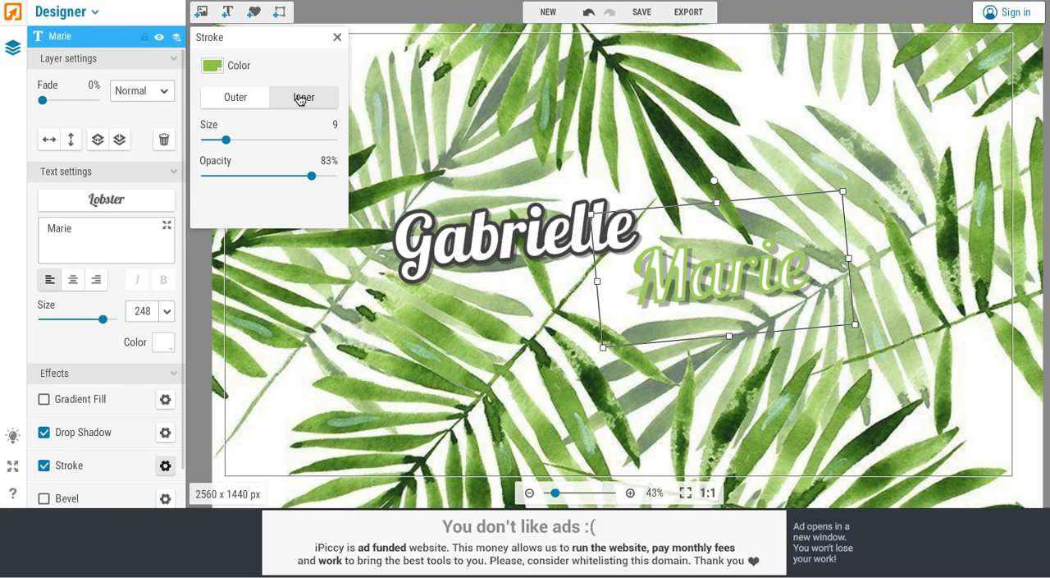
left_click(212, 66)
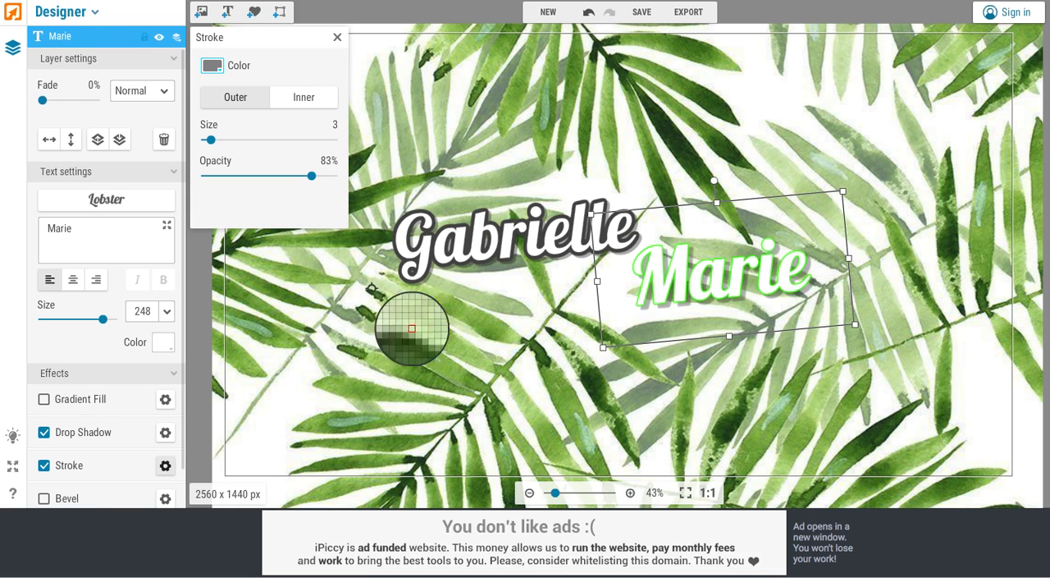
Step: Recolour Marie's outline with a dark green sampled from the leaves, thickness 9
left_click(211, 65)
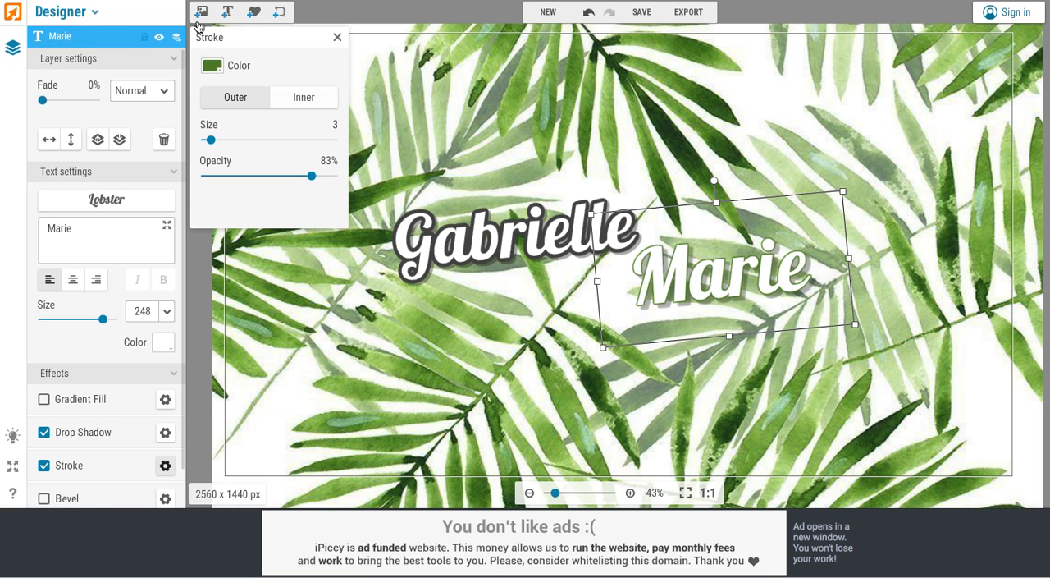
left_click_drag(210, 140, 228, 139)
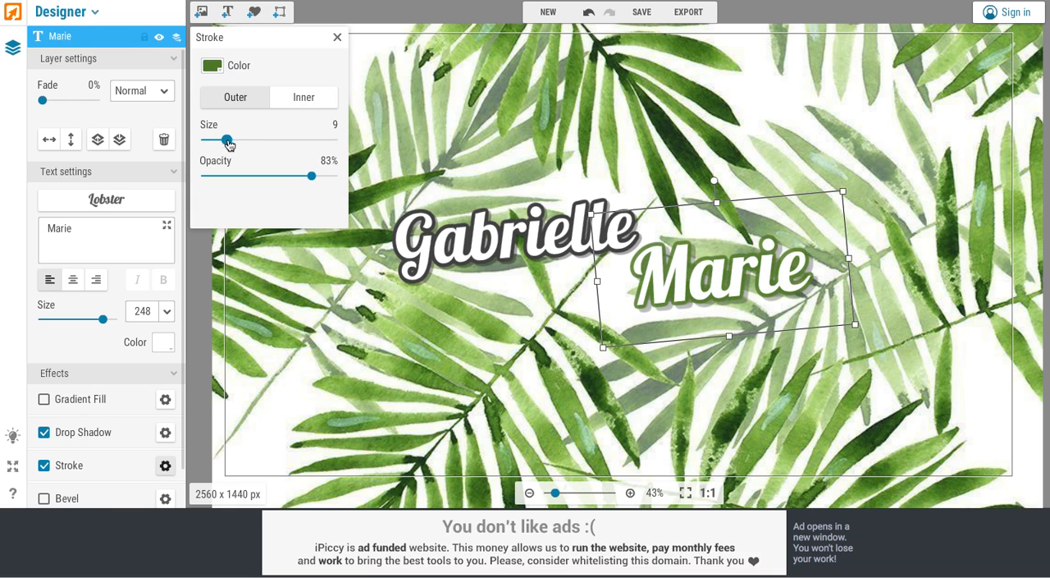
left_click_drag(311, 175, 332, 175)
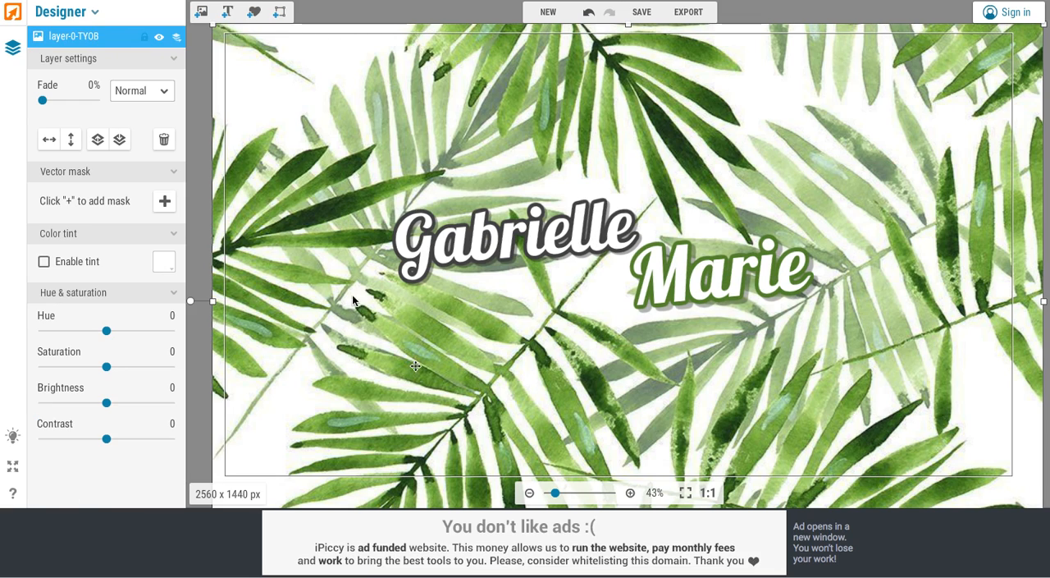
mouse_move(687, 12)
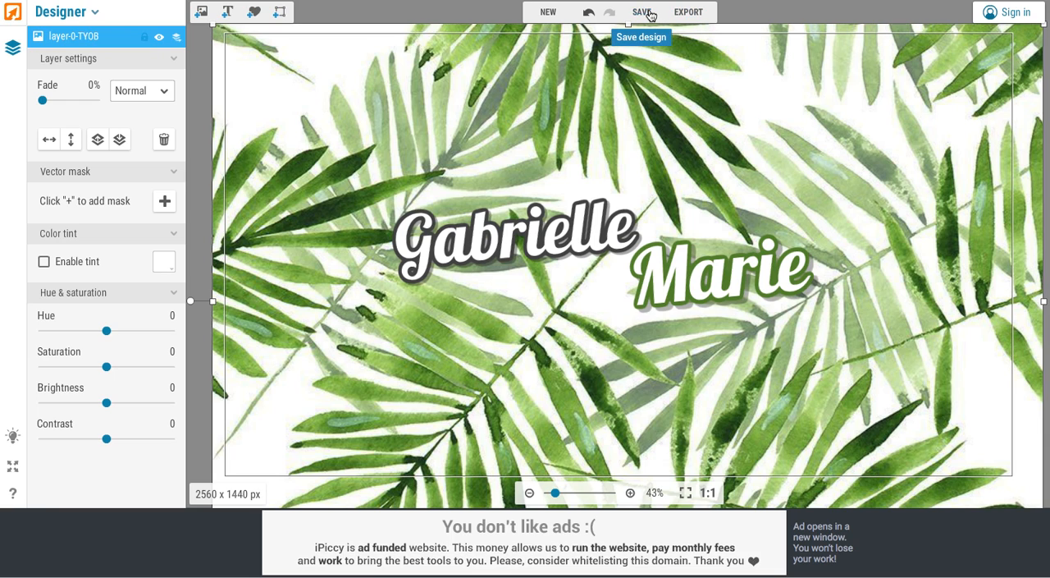
Step: Save the banner to the Desktop as newchannelart.jpg at High quality
left_click(641, 12)
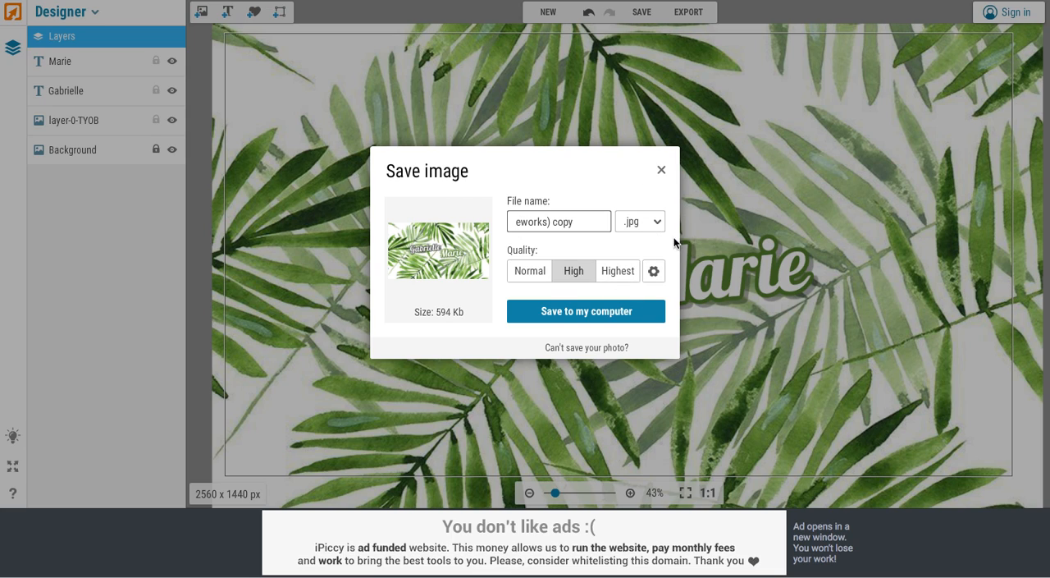
type("newchannelart")
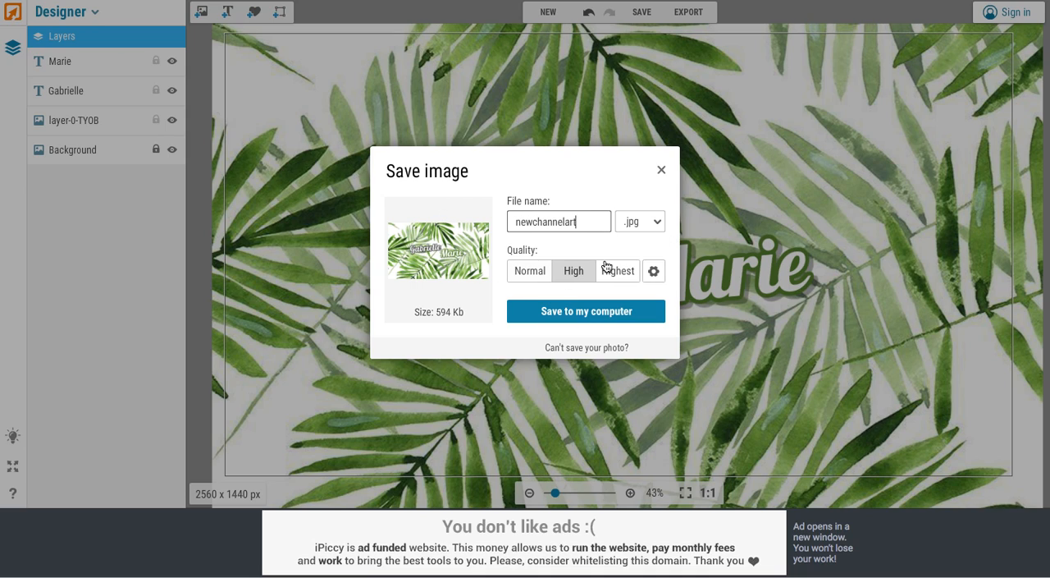
mouse_move(609, 305)
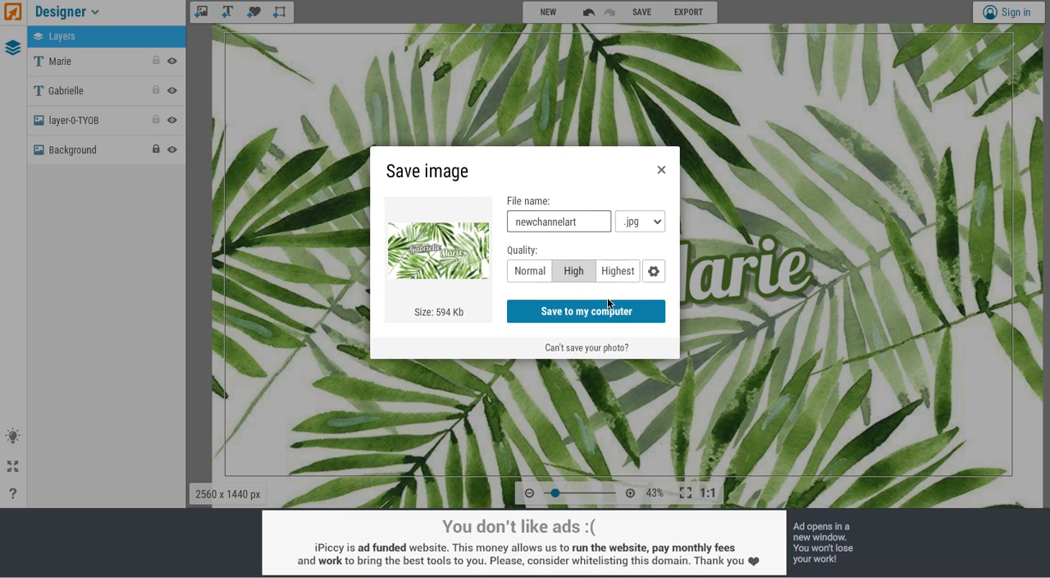
left_click(586, 311)
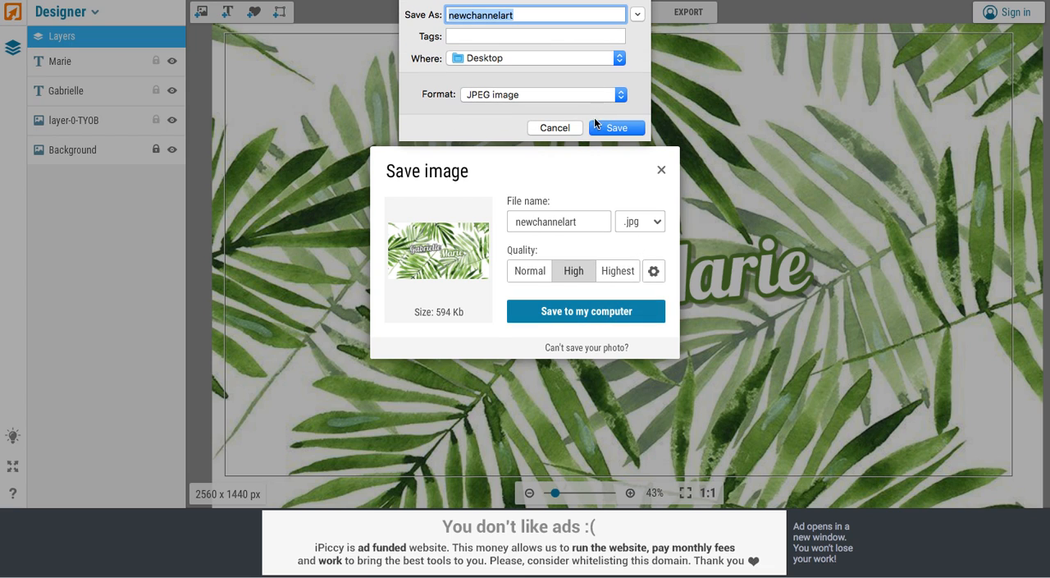
left_click(616, 127)
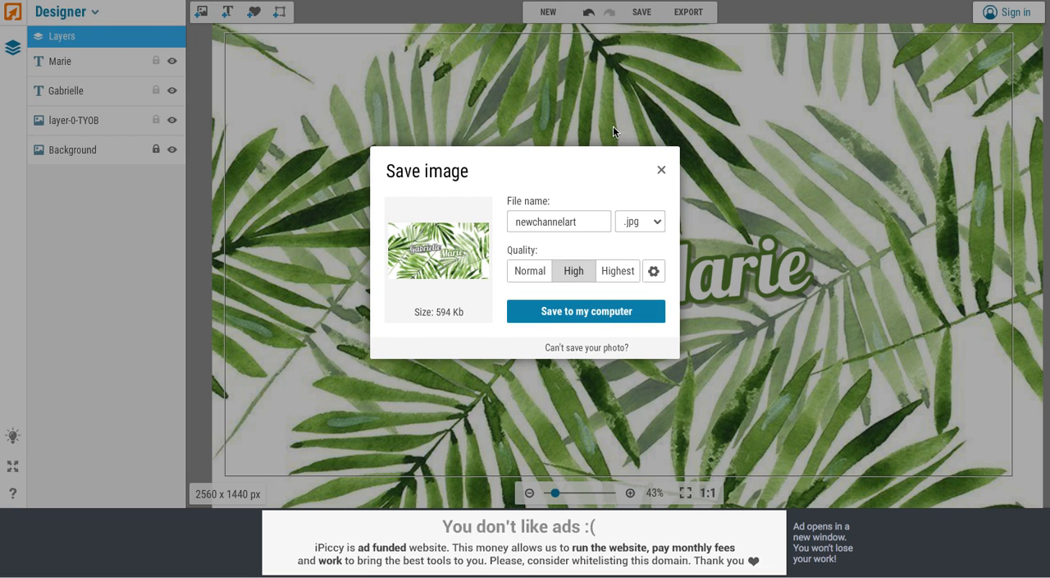
left_click(586, 311)
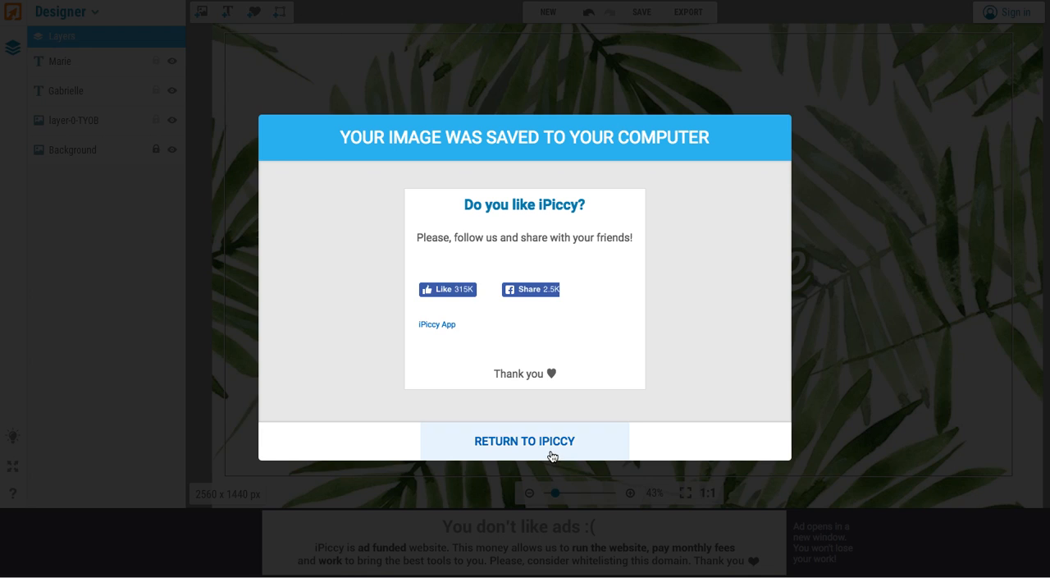
Step: Upload newchannelart.jpg from the computer and apply it as the YouTube channel art
left_click(524, 441)
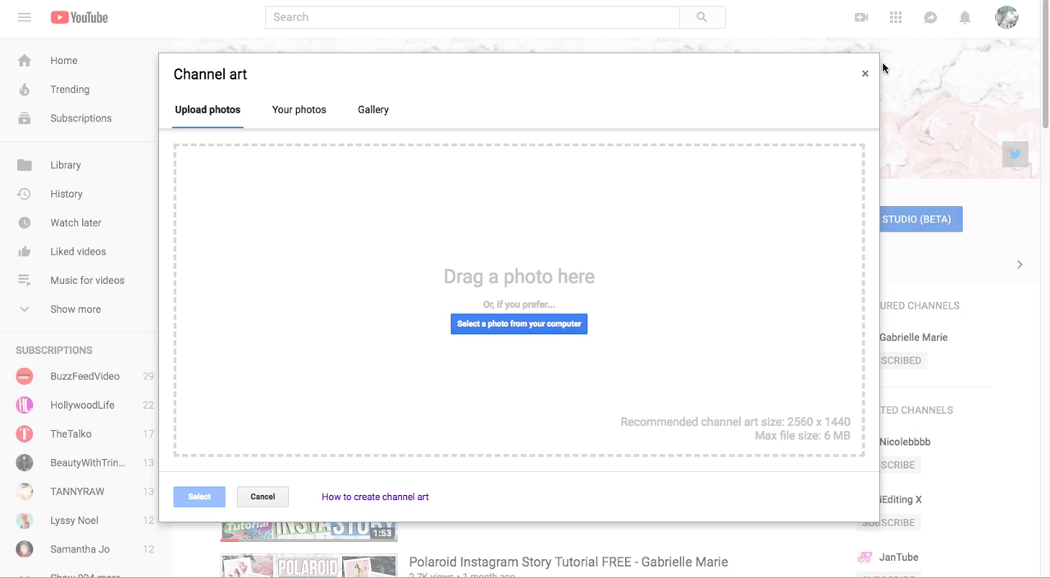
left_click(864, 73)
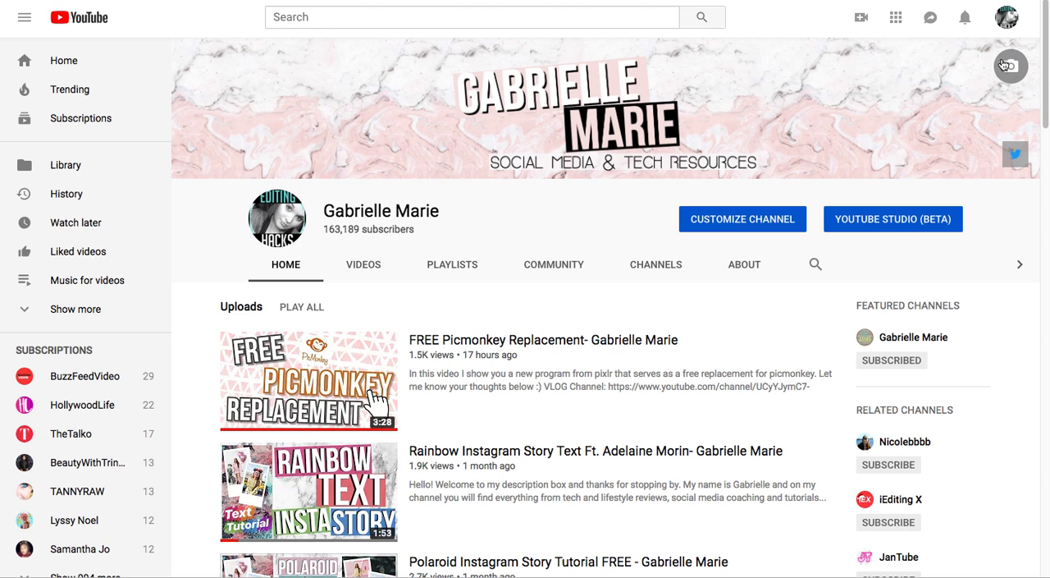
left_click(1010, 66)
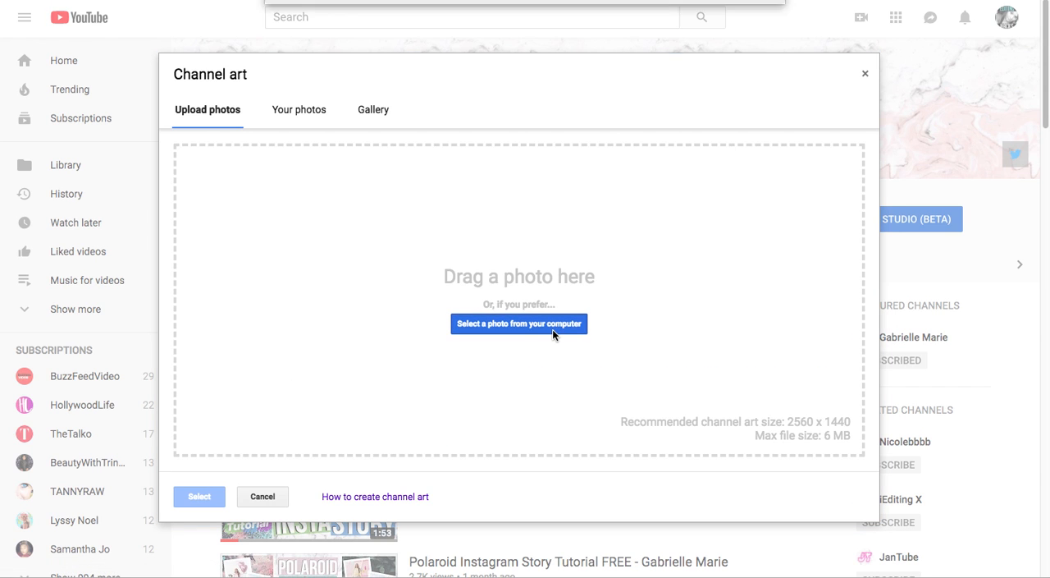
left_click(519, 323)
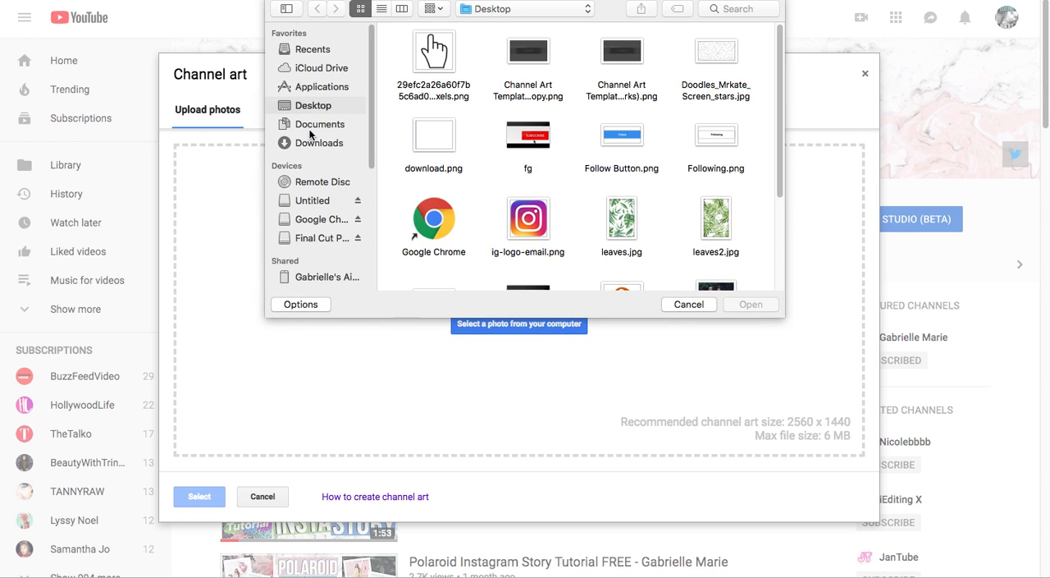
scroll("down", 3)
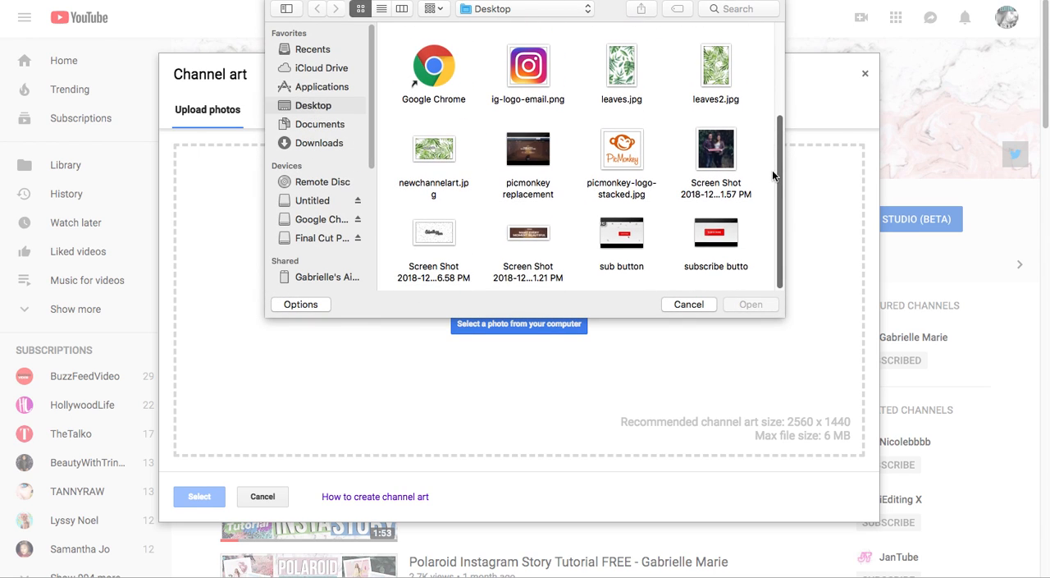
left_click(749, 304)
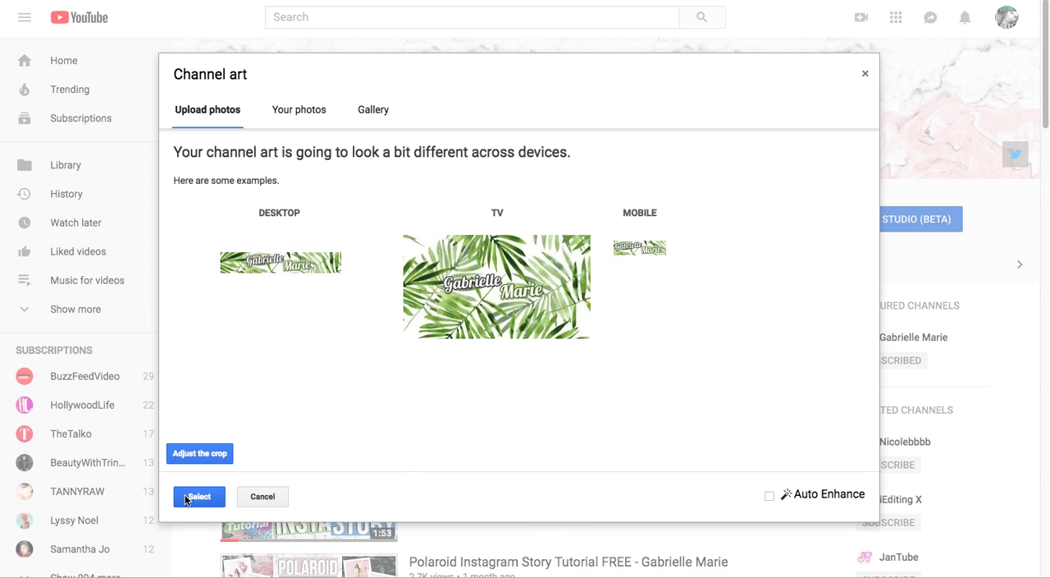
left_click(198, 496)
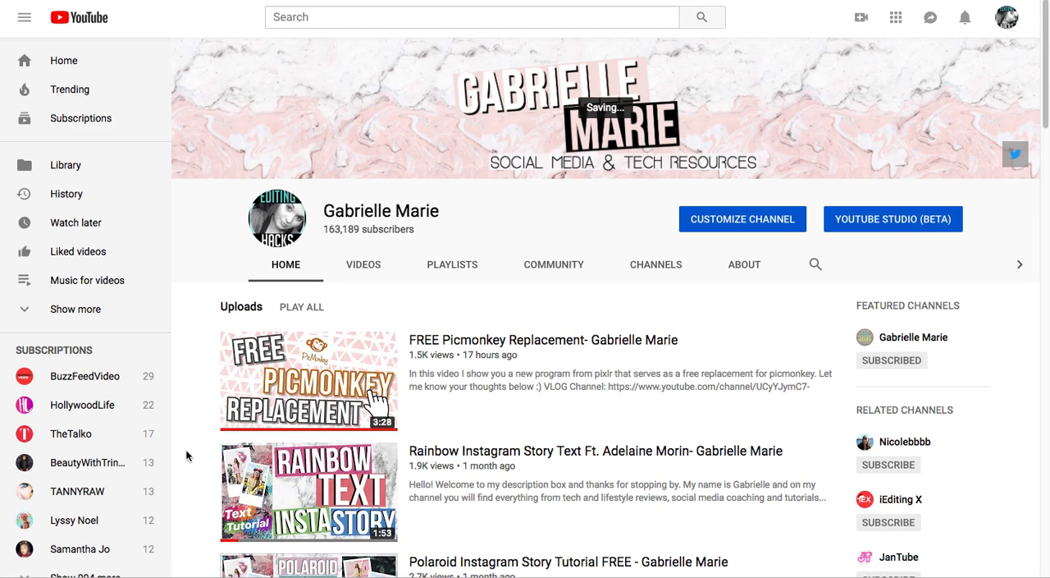